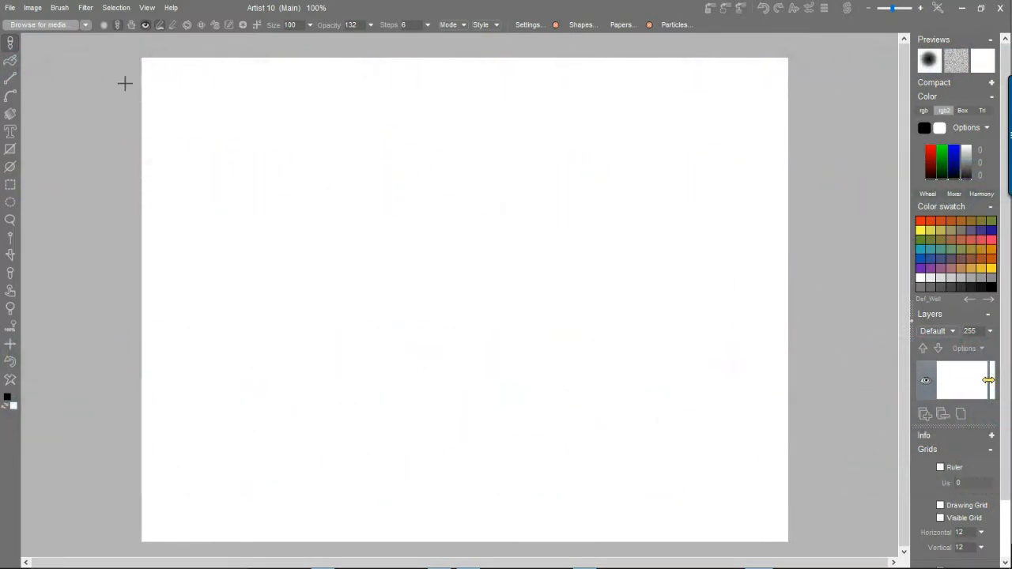
{"action": "mouse_move", "coordinate": [623, 145]}
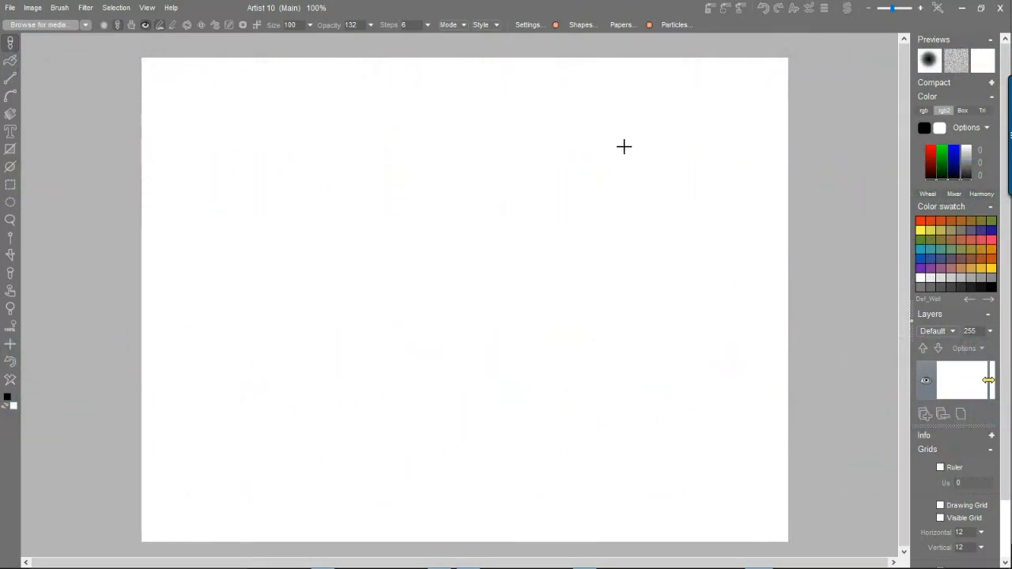
{"action": "mouse_move", "coordinate": [663, 38]}
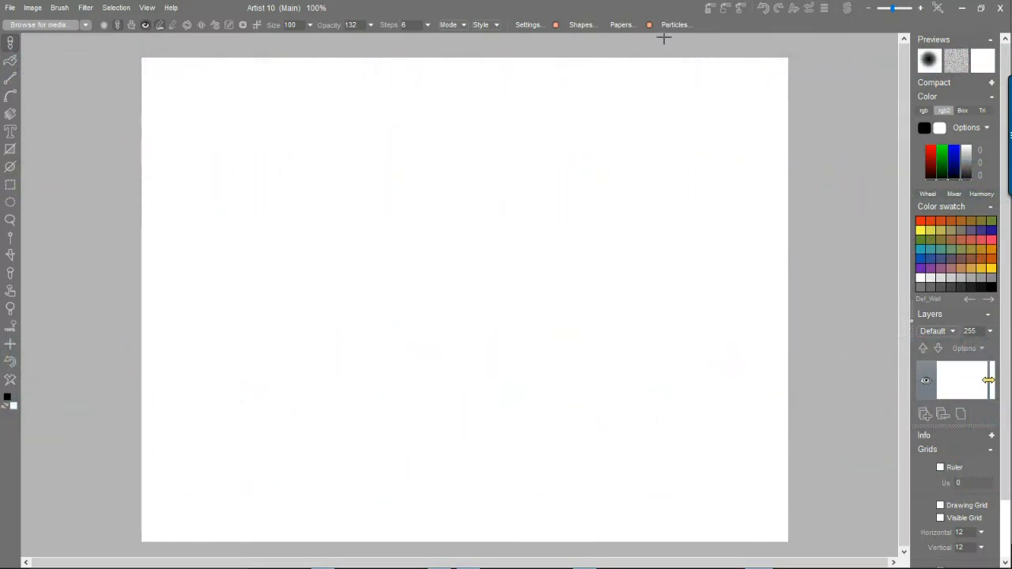
{"action": "mouse_move", "coordinate": [620, 76]}
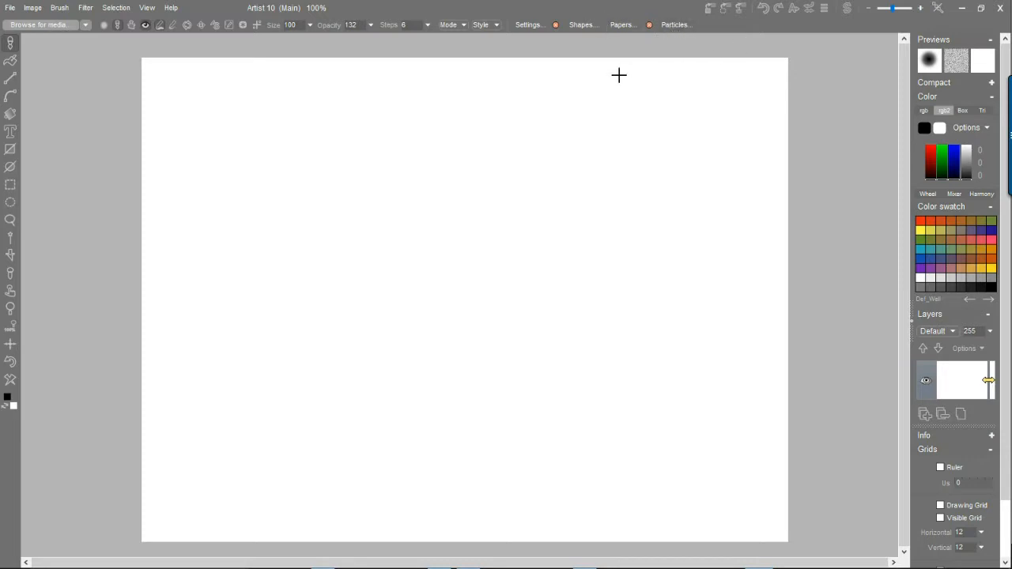
{"action": "mouse_move", "coordinate": [398, 199]}
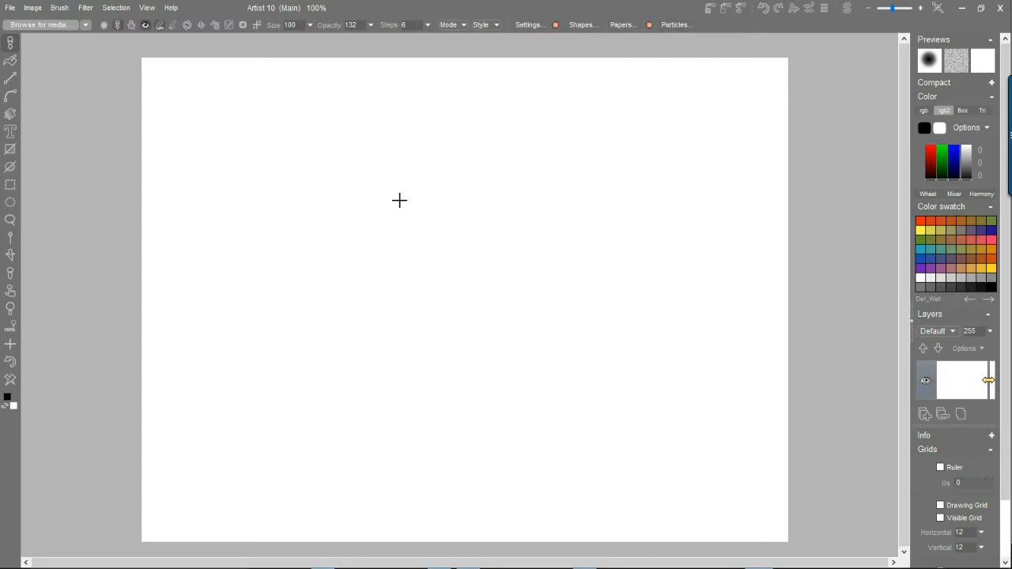
{"action": "mouse_move", "coordinate": [411, 174]}
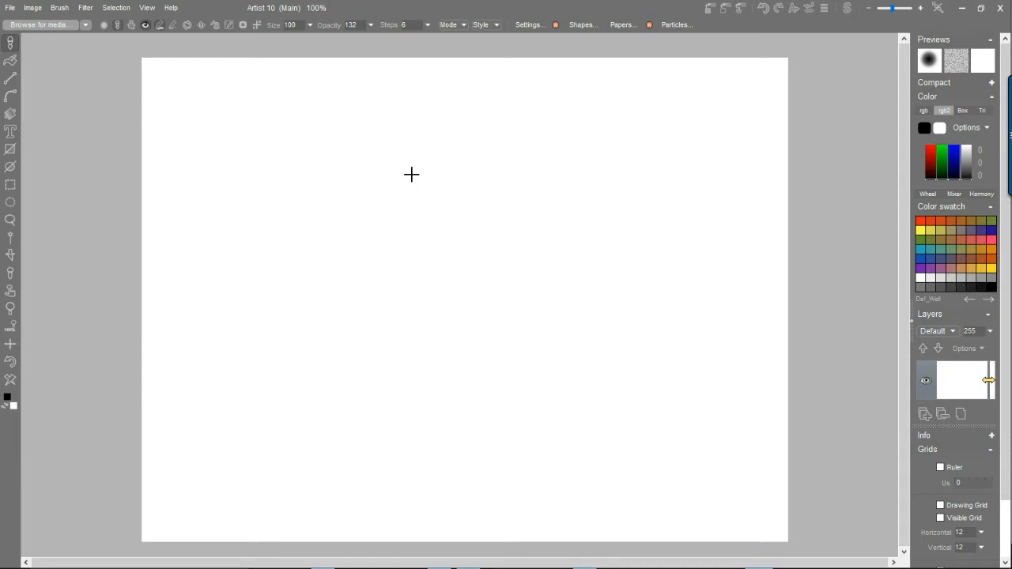
{"action": "mouse_move", "coordinate": [368, 177]}
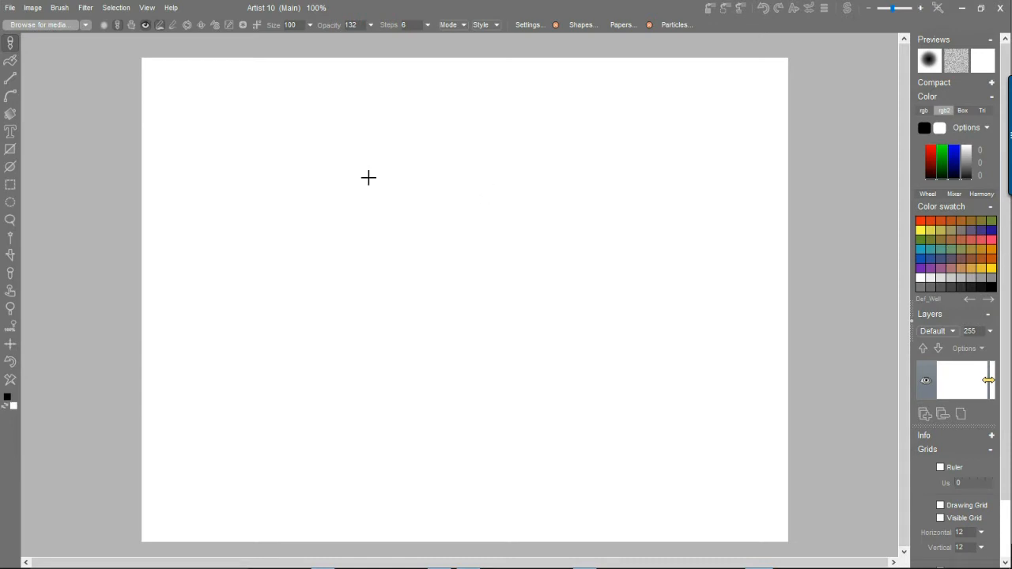
{"action": "mouse_move", "coordinate": [354, 177]}
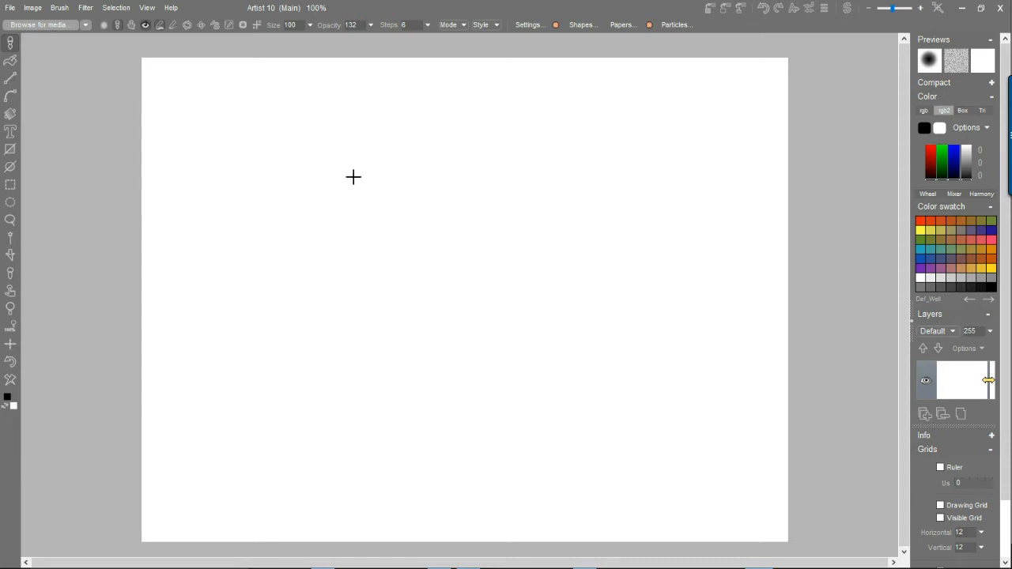
{"action": "mouse_move", "coordinate": [512, 152]}
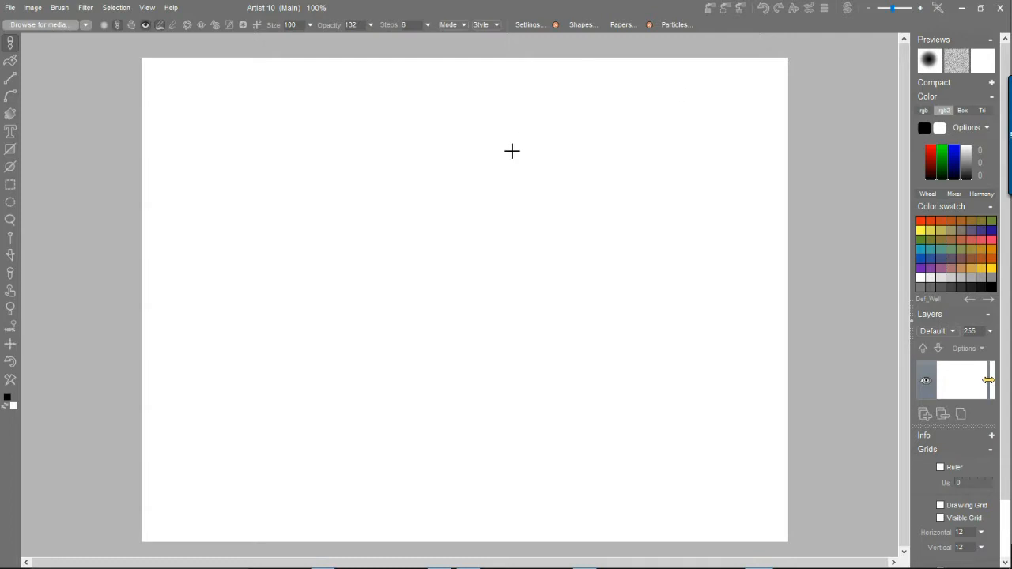
Step: Enable particle painting in Particle settings and switch on foliage growth in the Foliage options
{"action": "left_click", "coordinate": [673, 26]}
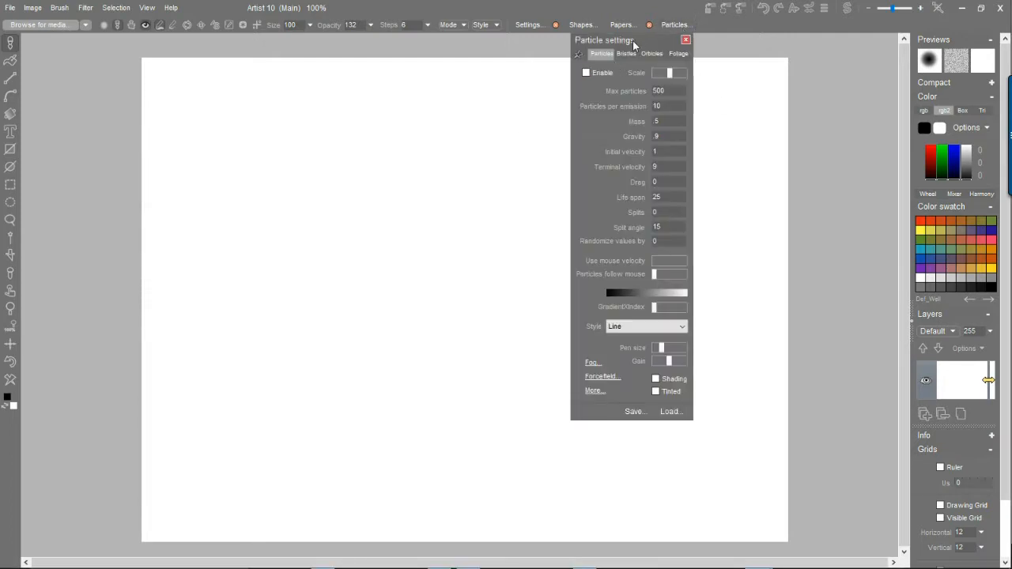
{"action": "left_click_drag", "start_coordinate": [604, 42], "coordinate": [787, 48]}
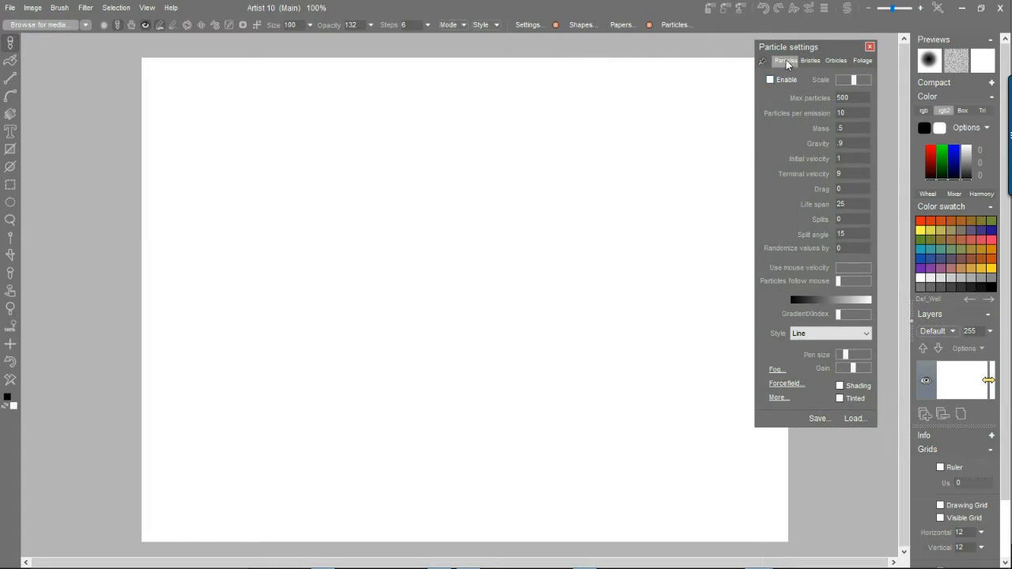
{"action": "left_click", "coordinate": [769, 79]}
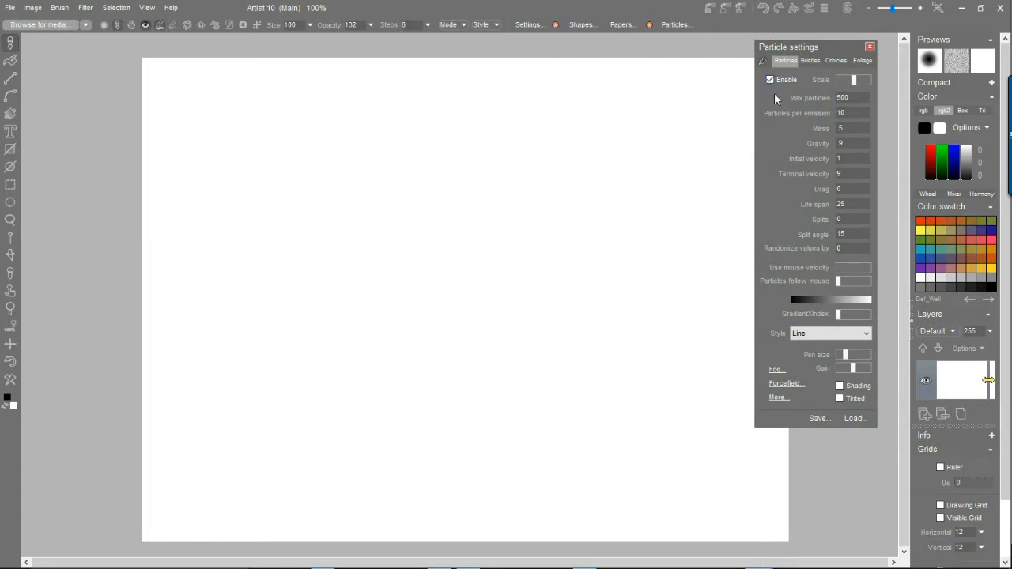
{"action": "left_click", "coordinate": [863, 61]}
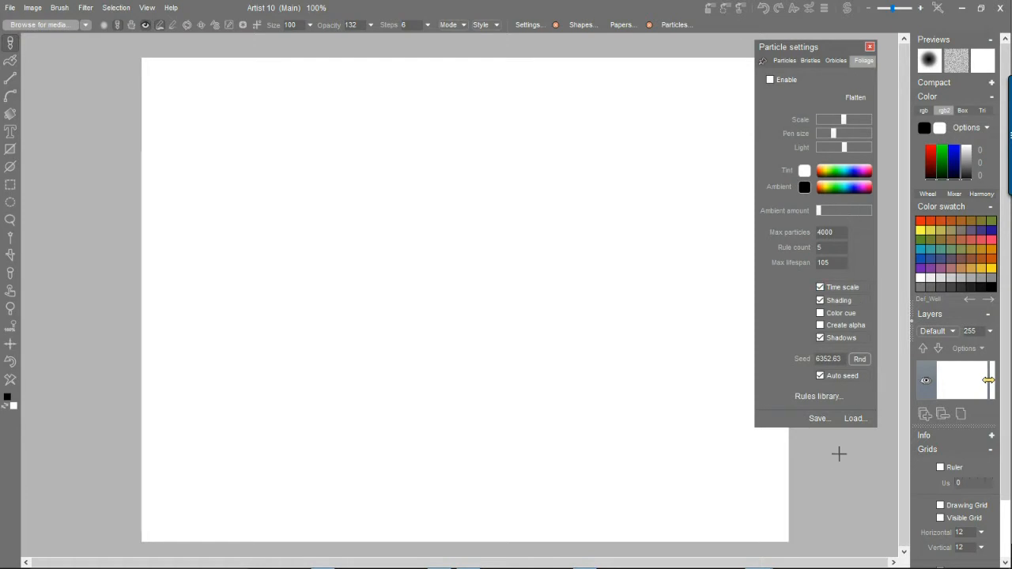
{"action": "left_click", "coordinate": [854, 418]}
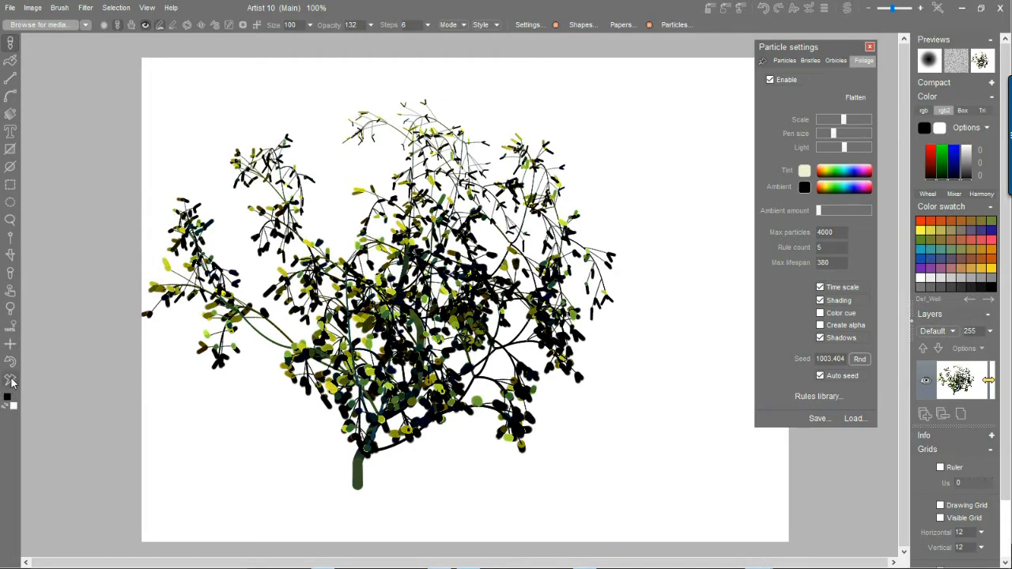
Step: Grow another test foliage tree and reposition the Particle settings window
{"action": "left_click", "coordinate": [860, 357]}
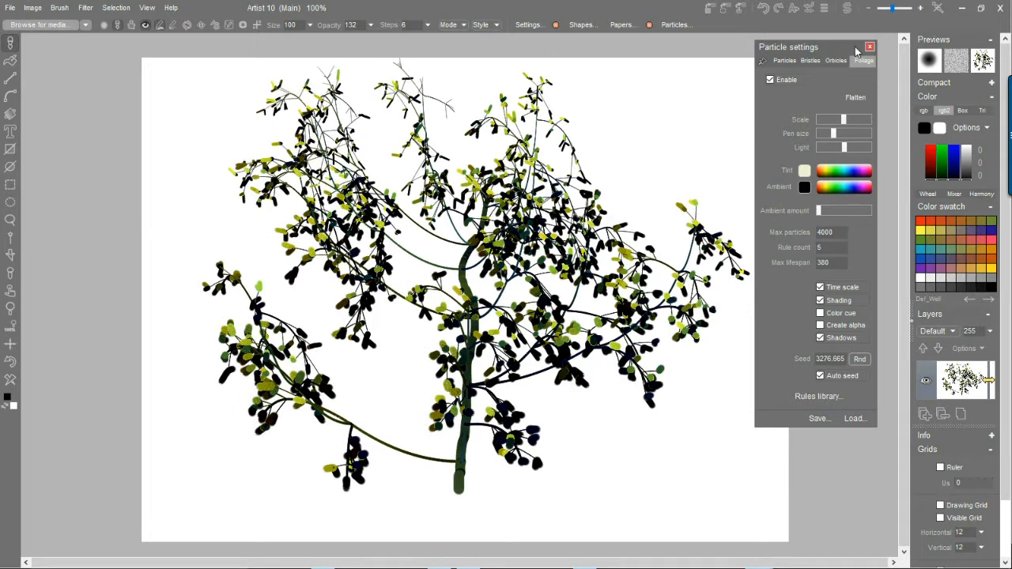
{"action": "left_click_drag", "start_coordinate": [787, 47], "coordinate": [805, 95]}
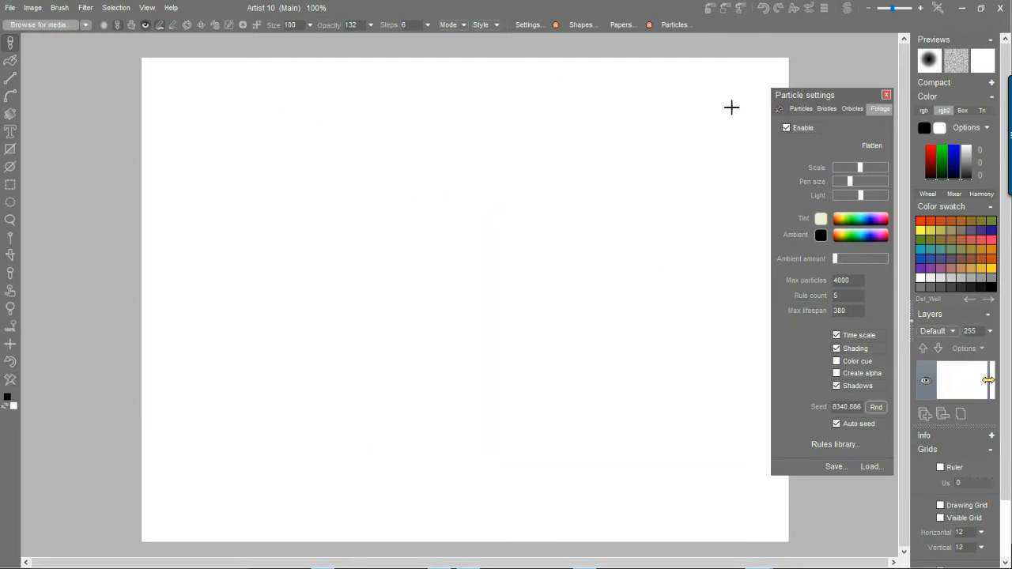
Step: Switch to the general Particles settings for grass-style values
{"action": "left_click", "coordinate": [798, 108]}
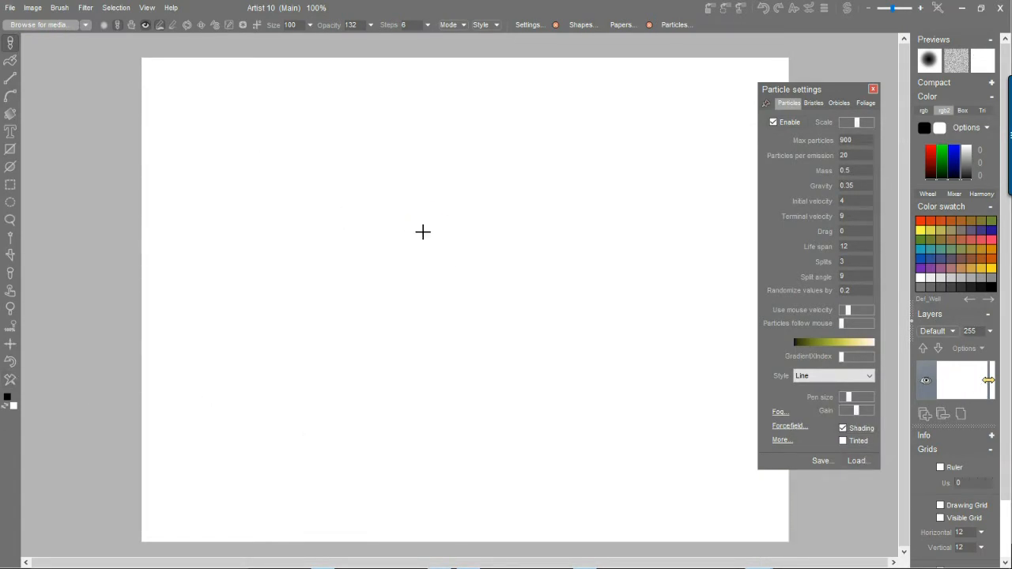
{"action": "left_click_drag", "start_coordinate": [424, 231], "coordinate": [493, 196]}
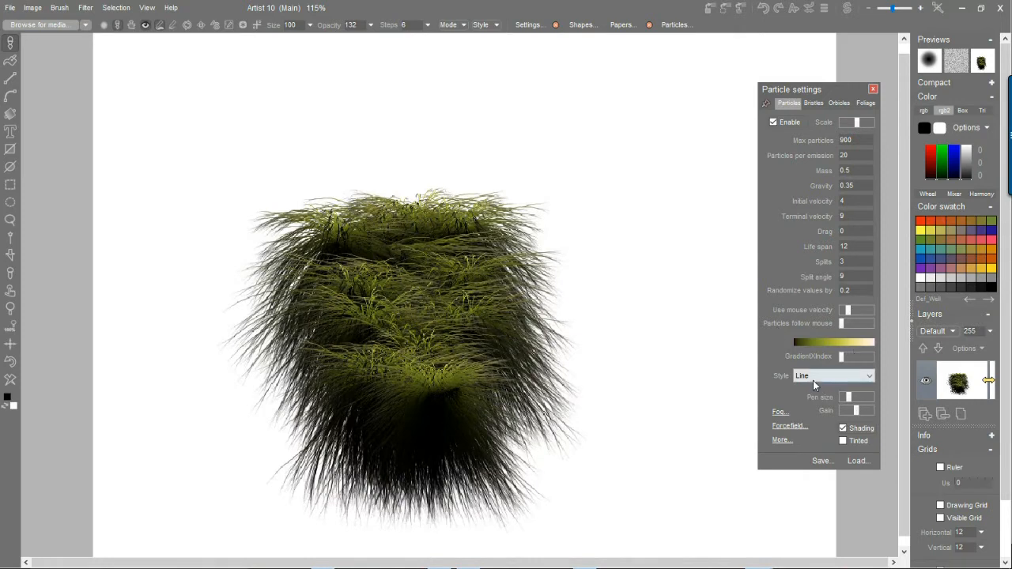
{"action": "mouse_move", "coordinate": [814, 377]}
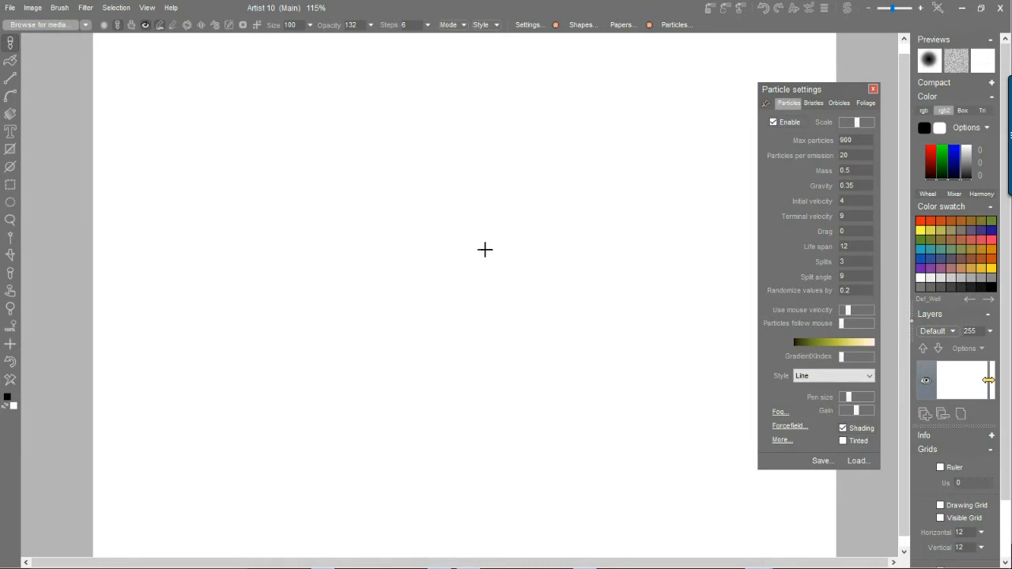
Step: Lay down a grass patch and set the particle Style to Line + alpha
{"action": "left_click", "coordinate": [483, 250]}
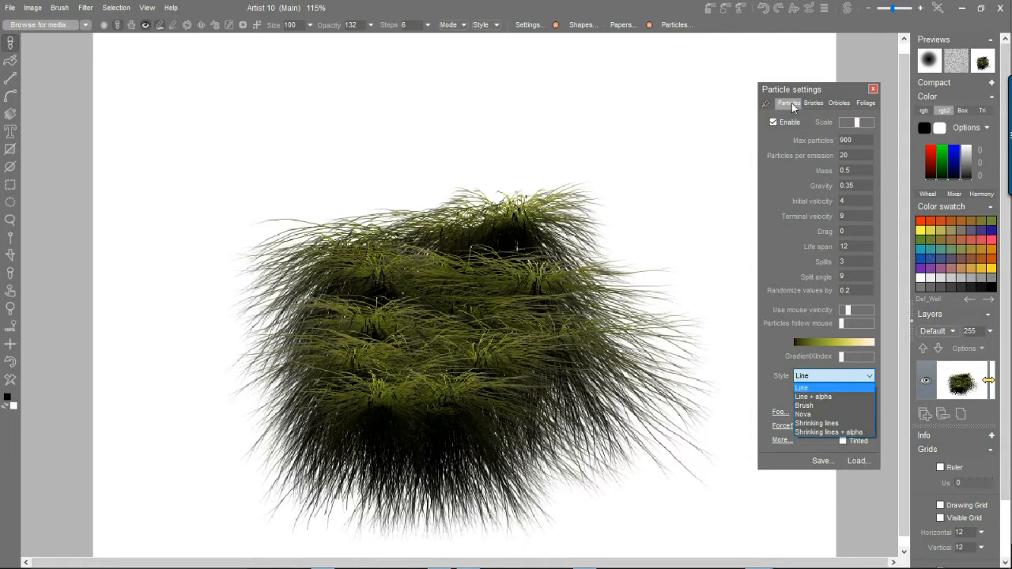
{"action": "left_click", "coordinate": [801, 387]}
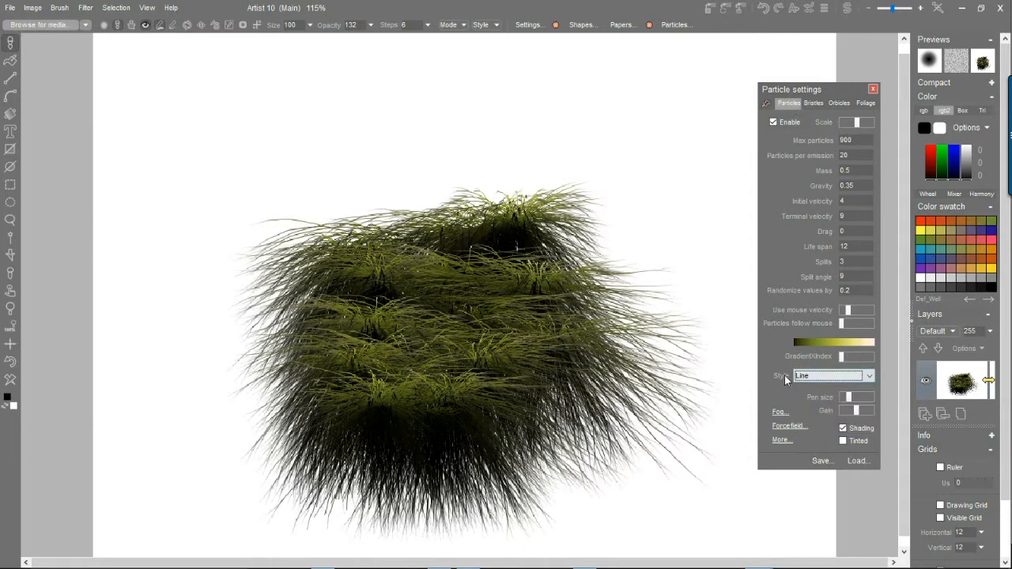
{"action": "left_click", "coordinate": [867, 375]}
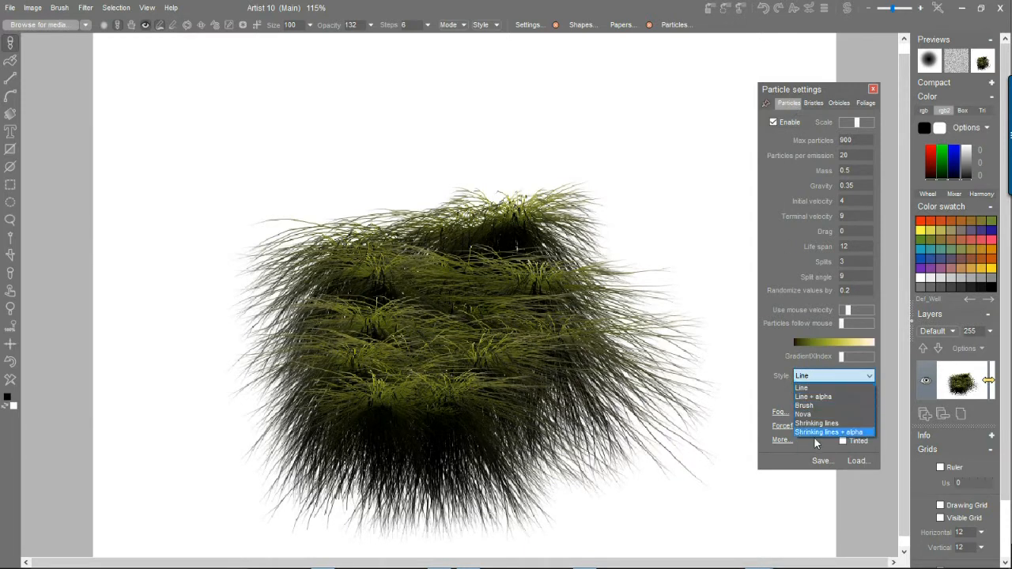
{"action": "mouse_move", "coordinate": [801, 388]}
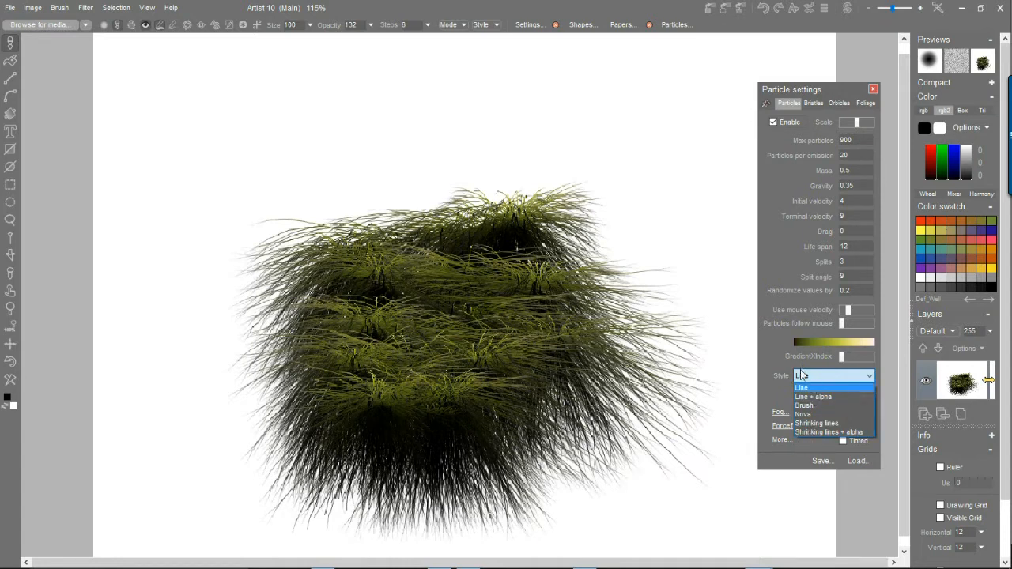
{"action": "mouse_move", "coordinate": [813, 395]}
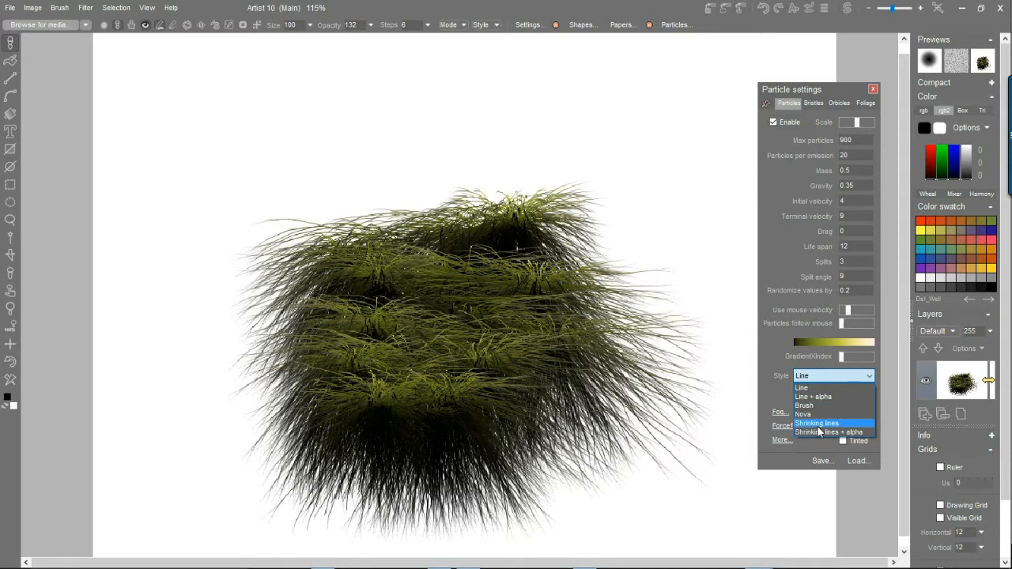
{"action": "mouse_move", "coordinate": [810, 405]}
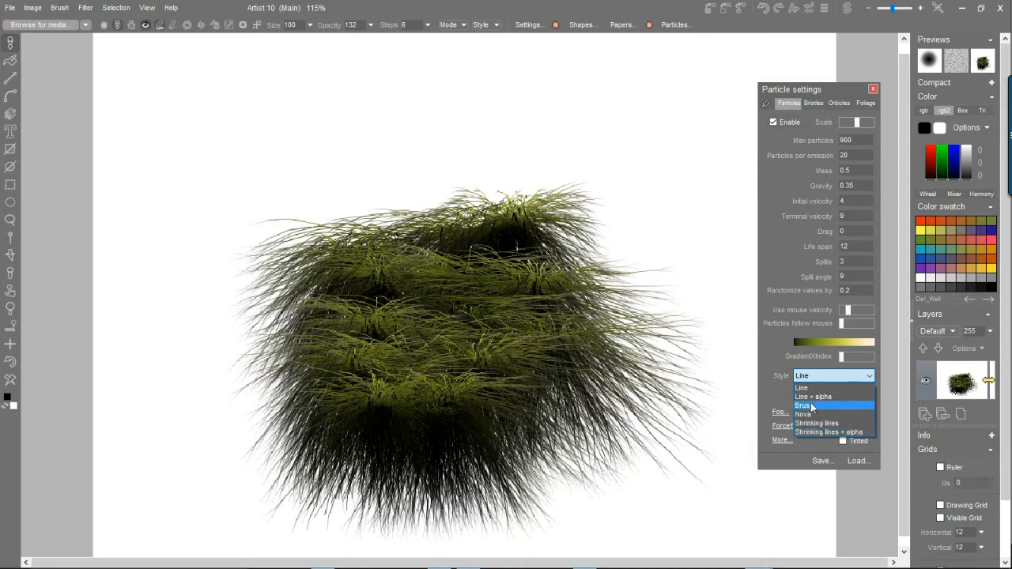
{"action": "left_click", "coordinate": [801, 388]}
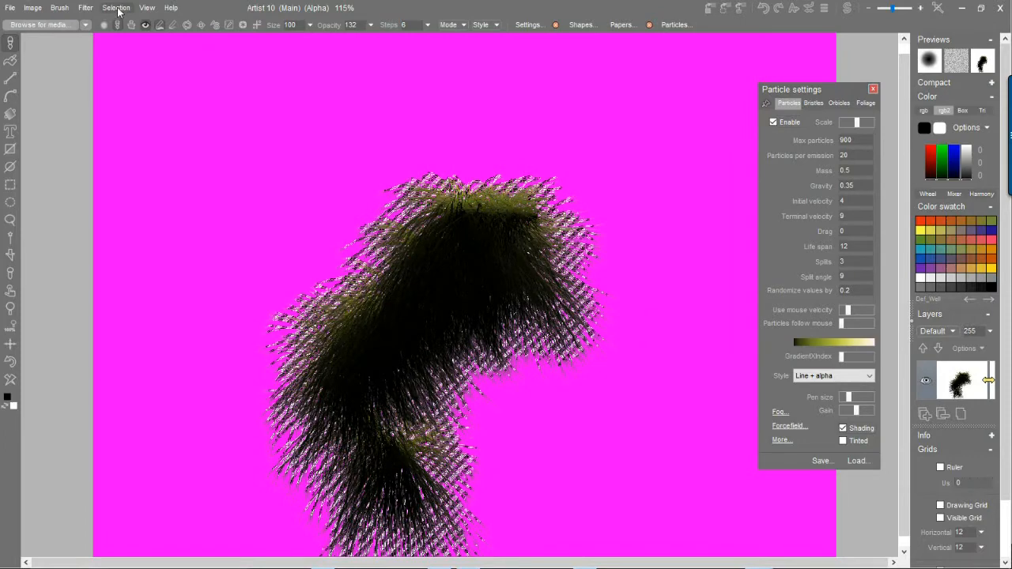
Step: Hide the marching-ants outline and toggle the selection overlay so the grass shows against transparency
{"action": "left_click", "coordinate": [117, 7]}
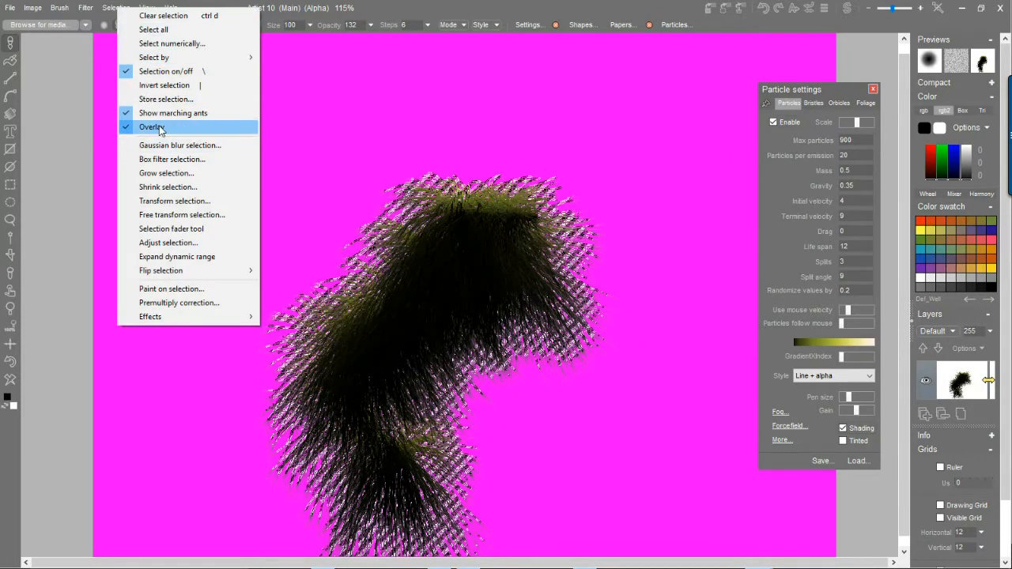
{"action": "left_click", "coordinate": [151, 127]}
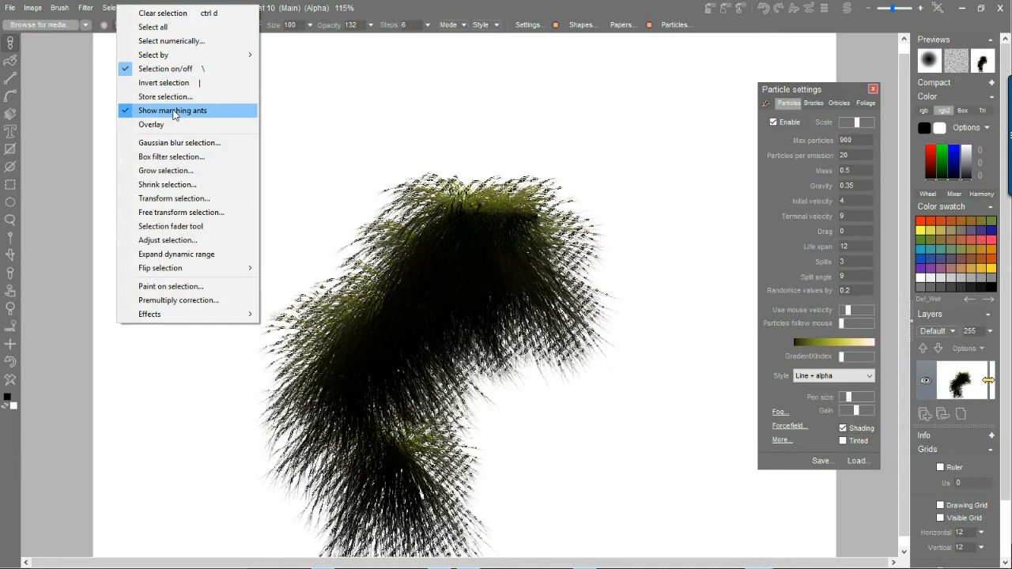
{"action": "left_click", "coordinate": [173, 111]}
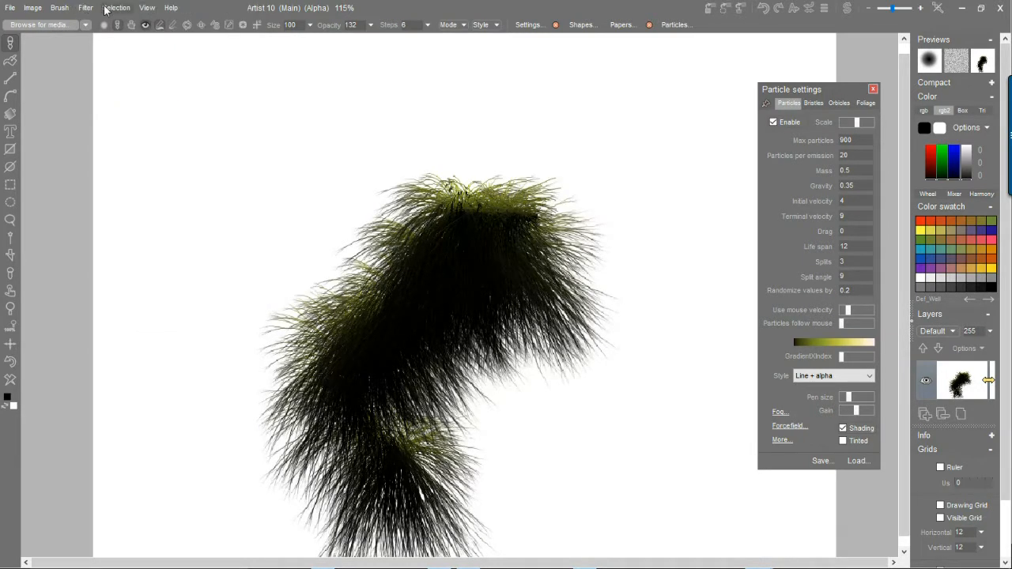
{"action": "left_click", "coordinate": [117, 6]}
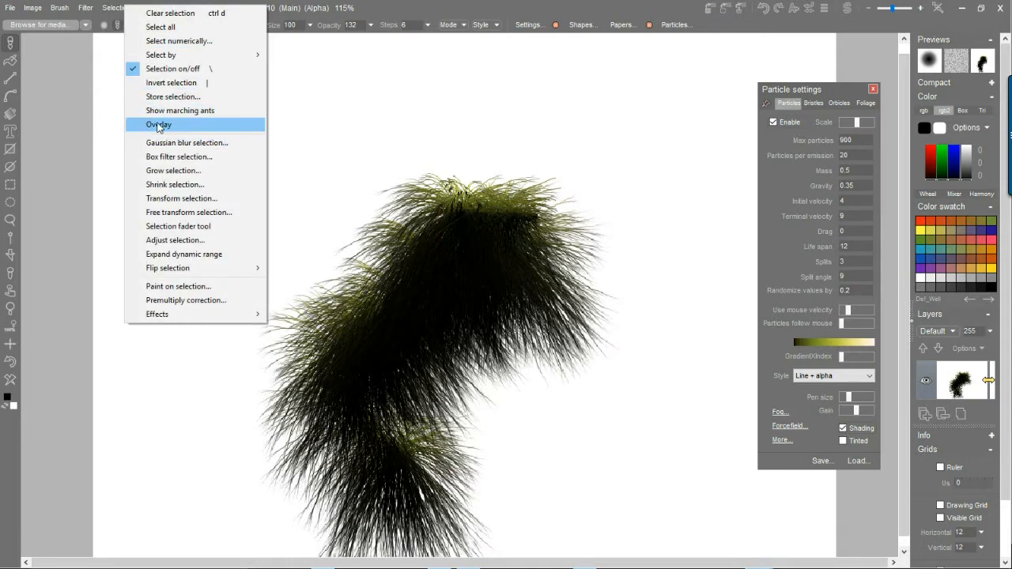
{"action": "left_click", "coordinate": [159, 123]}
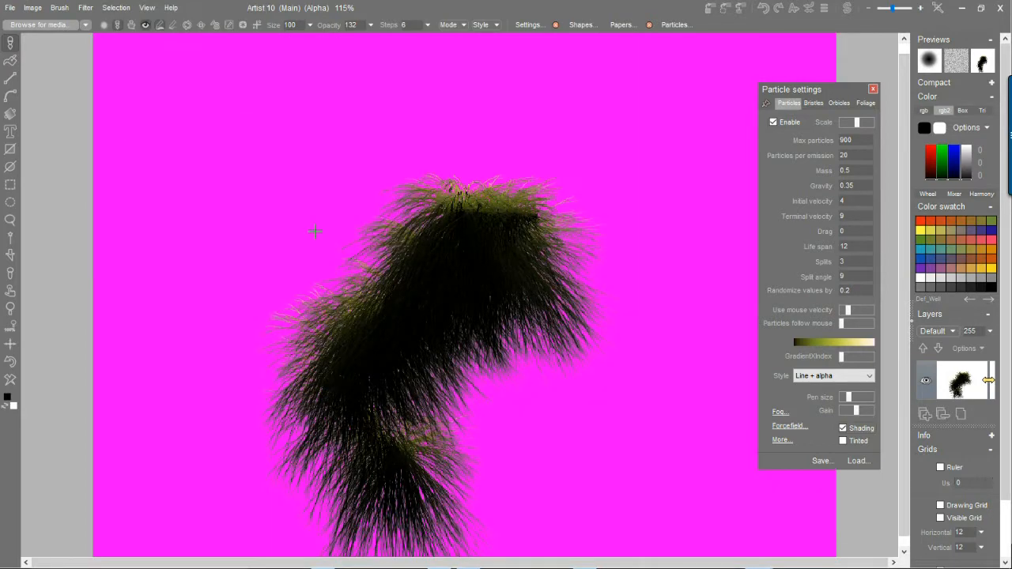
{"action": "mouse_move", "coordinate": [617, 110]}
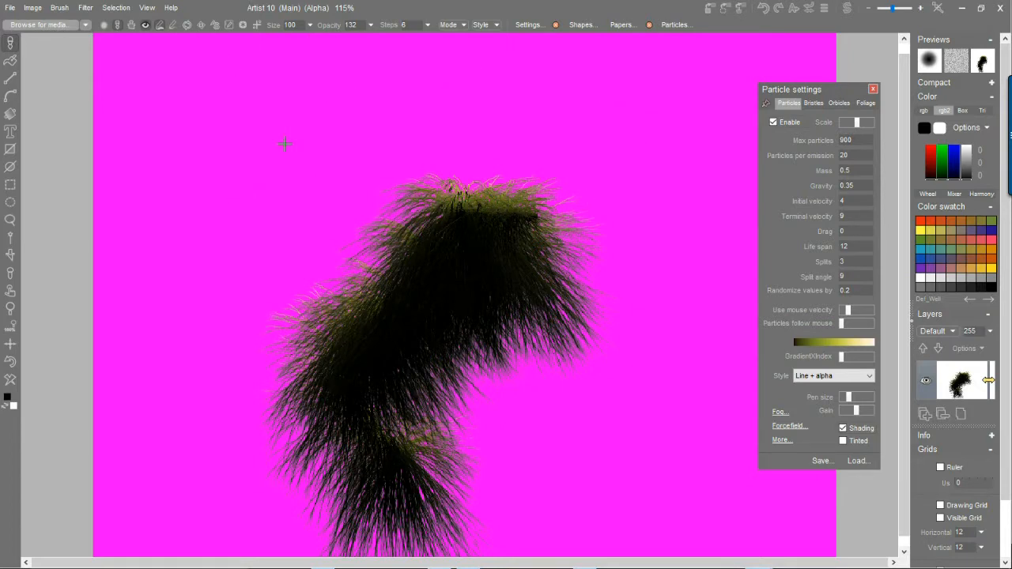
{"action": "left_click", "coordinate": [116, 6]}
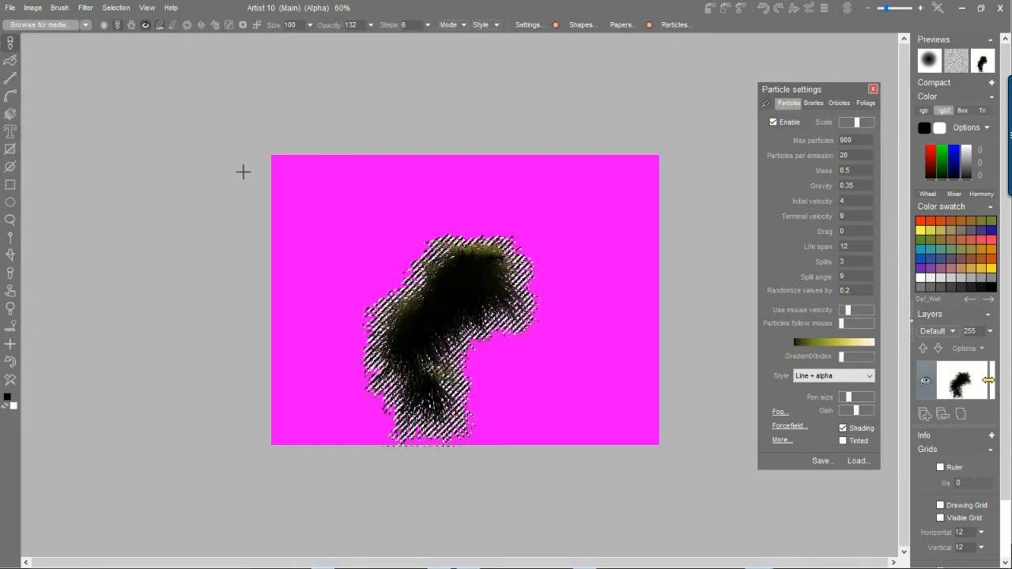
Step: Paint grass tufts with the custom grass brush and zoom in on the clumps
{"action": "left_click", "coordinate": [60, 7]}
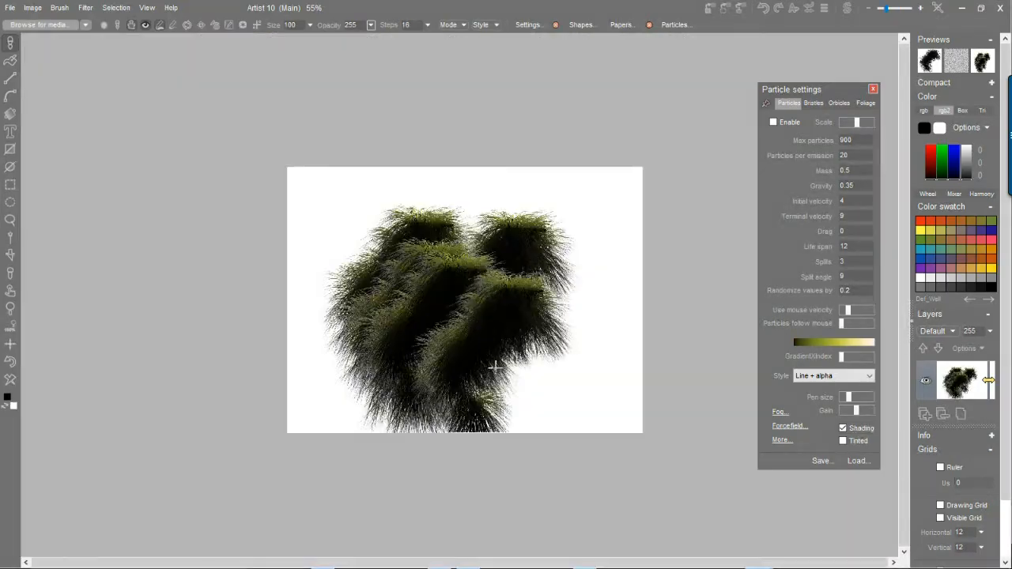
{"action": "scroll", "scroll_direction": "up", "scroll_amount": 3}
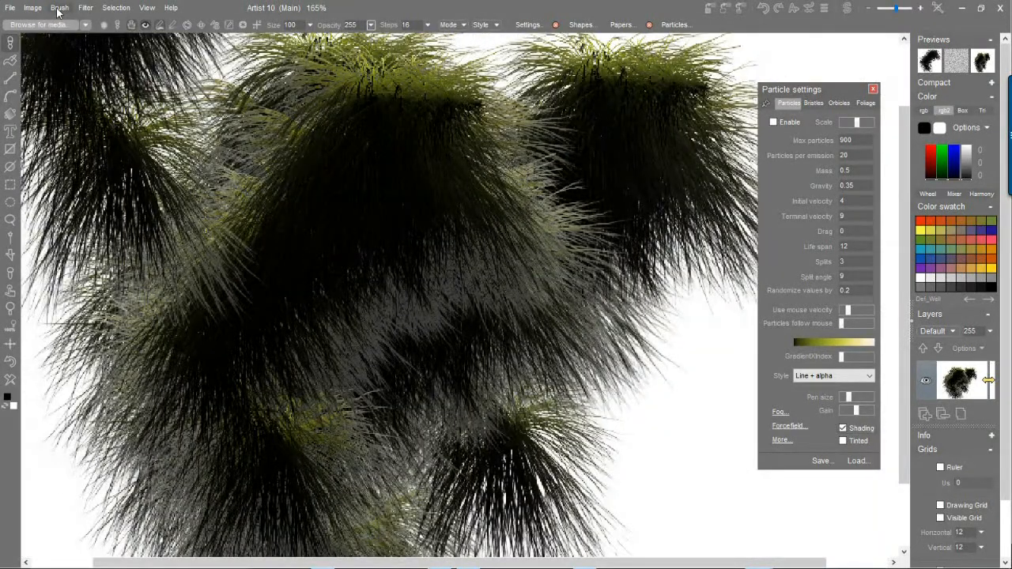
Step: Store and manage a copy of the grass brush, moving the Store brush panel aside
{"action": "left_click", "coordinate": [60, 6]}
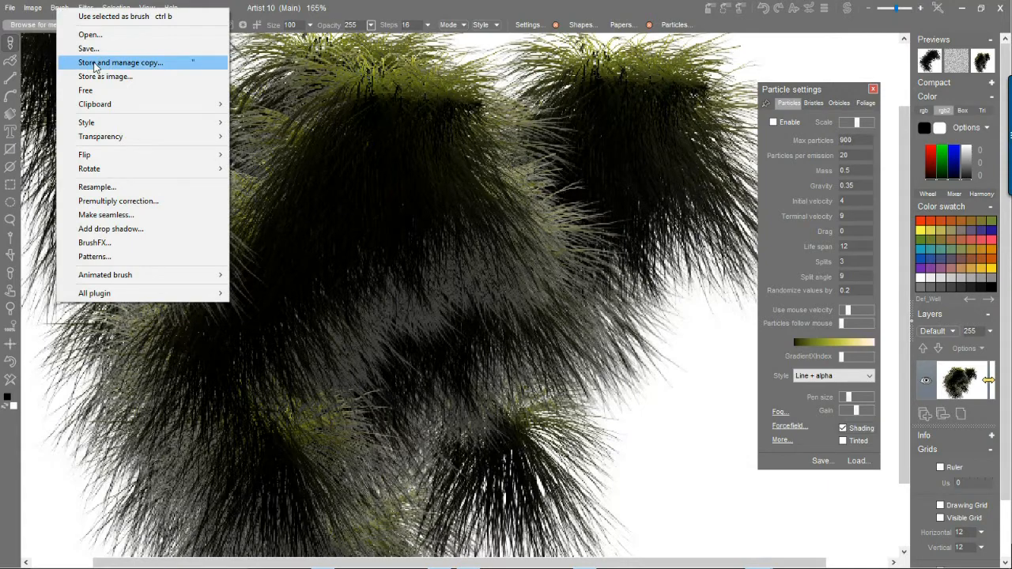
{"action": "left_click", "coordinate": [120, 63]}
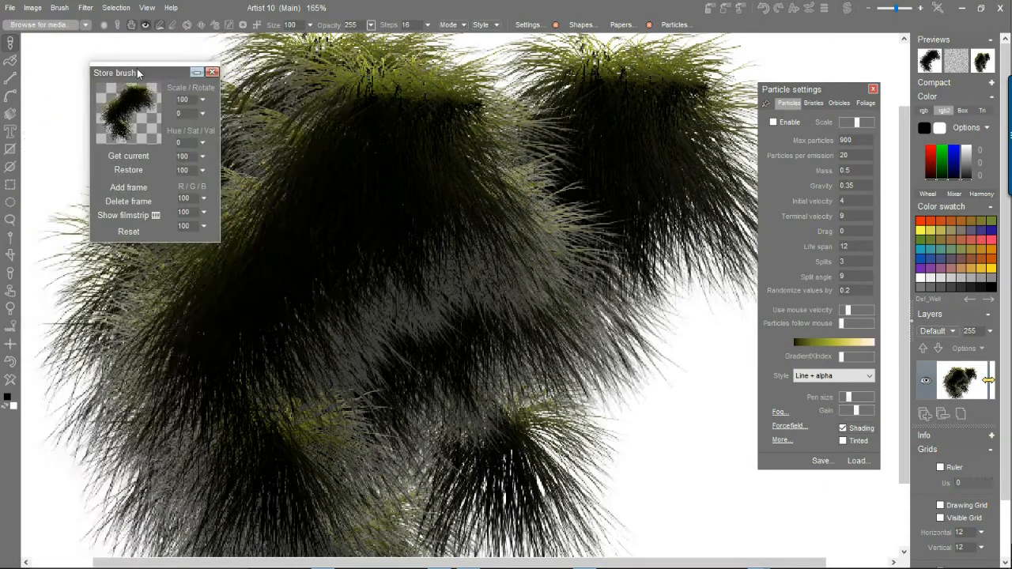
{"action": "left_click_drag", "start_coordinate": [114, 73], "coordinate": [71, 76]}
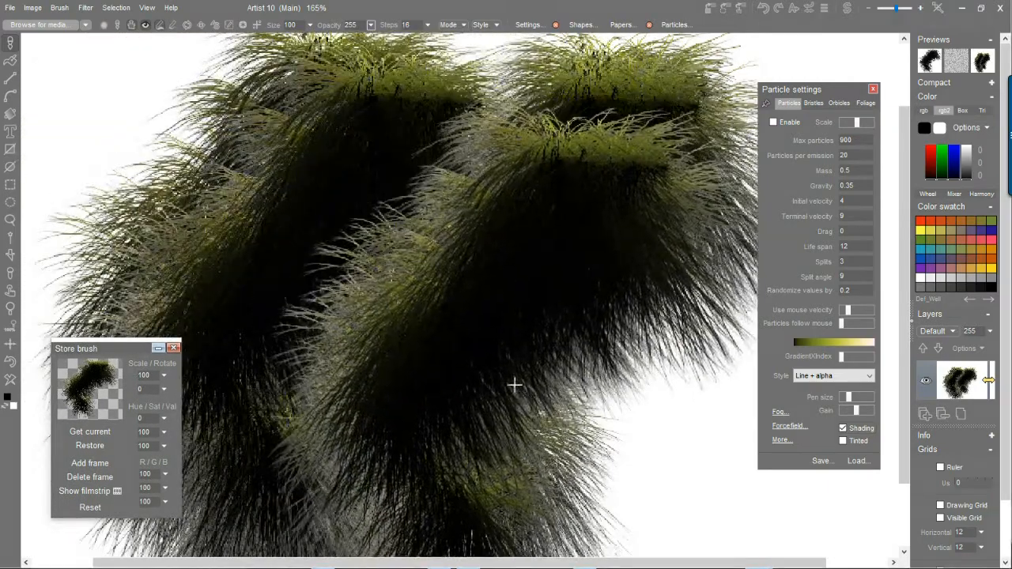
{"action": "left_click", "coordinate": [56, 8]}
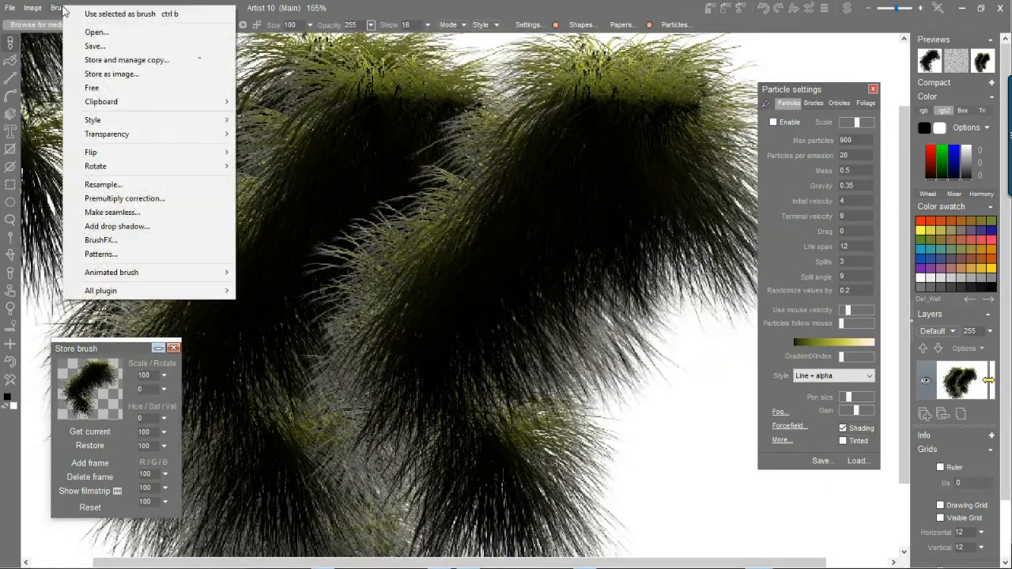
{"action": "mouse_move", "coordinate": [117, 226]}
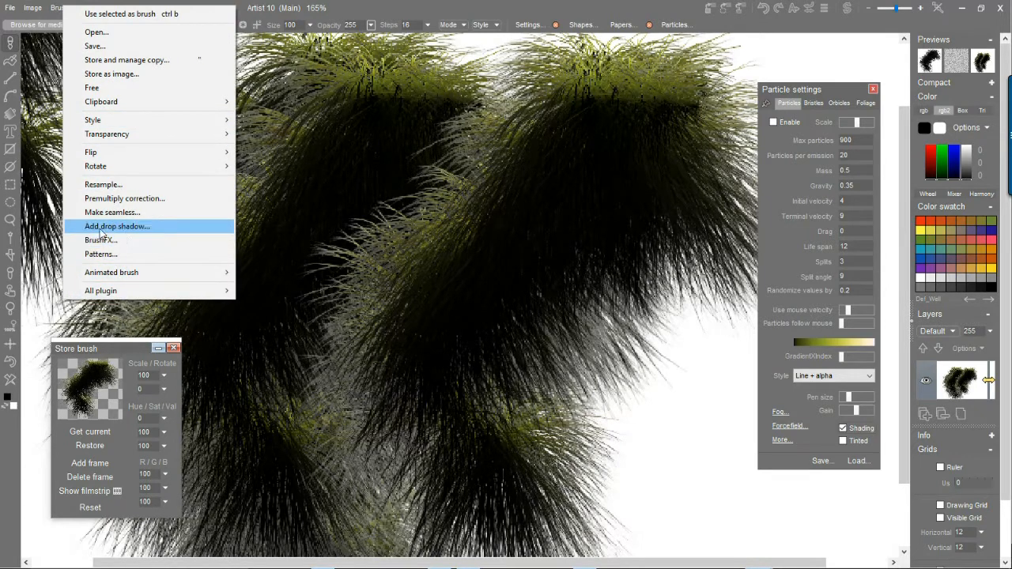
{"action": "mouse_move", "coordinate": [124, 199]}
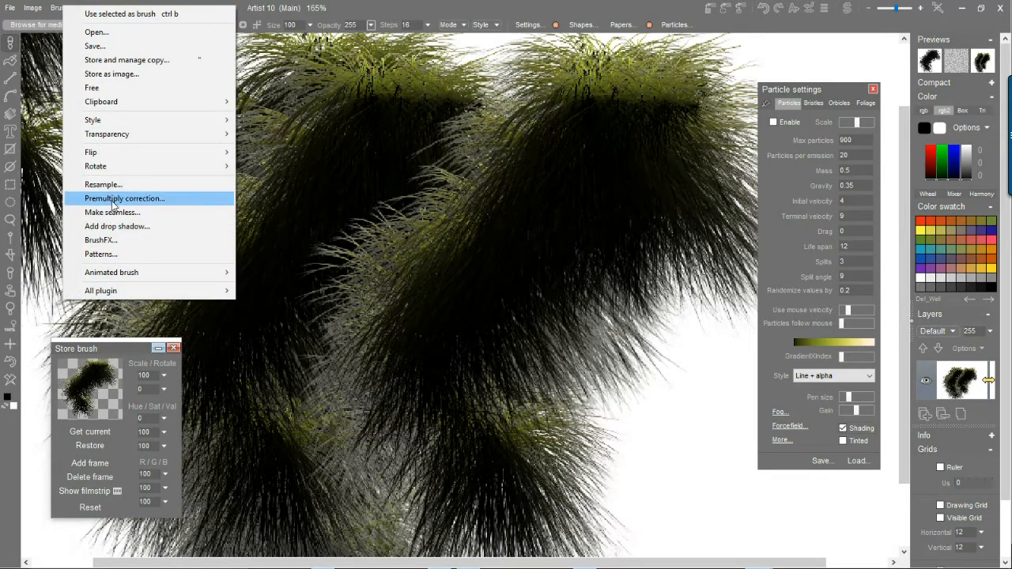
{"action": "mouse_move", "coordinate": [102, 183]}
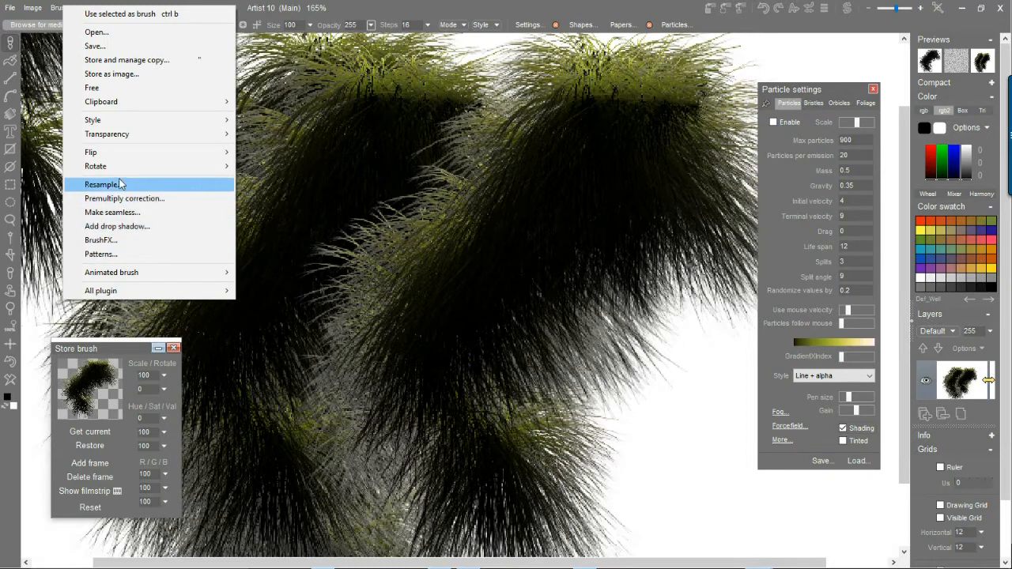
{"action": "mouse_move", "coordinate": [123, 200]}
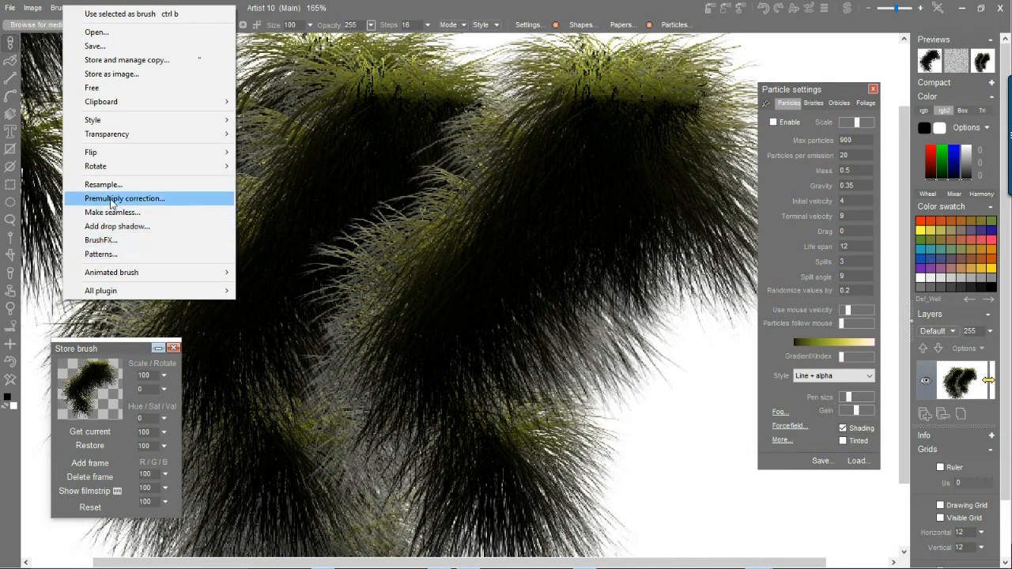
Step: Apply Premultiply correction to the grass brush with a White background colour
{"action": "left_click", "coordinate": [123, 198]}
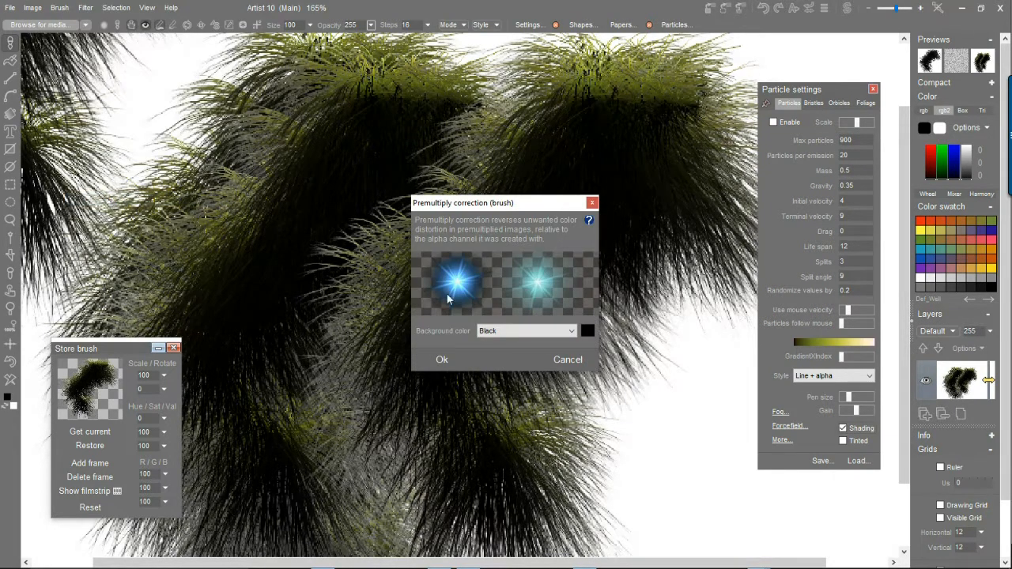
{"action": "mouse_move", "coordinate": [586, 330]}
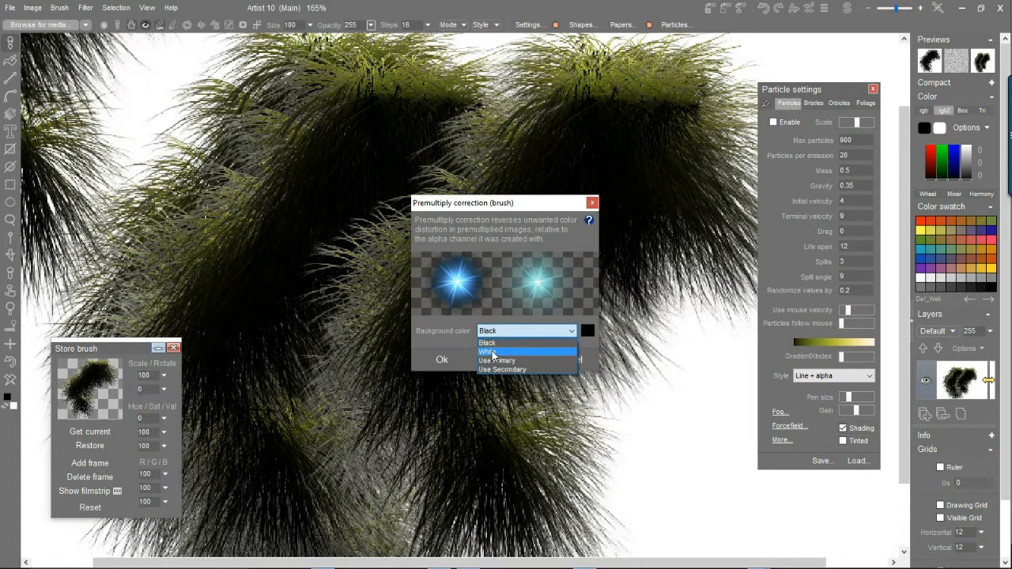
{"action": "left_click", "coordinate": [442, 361]}
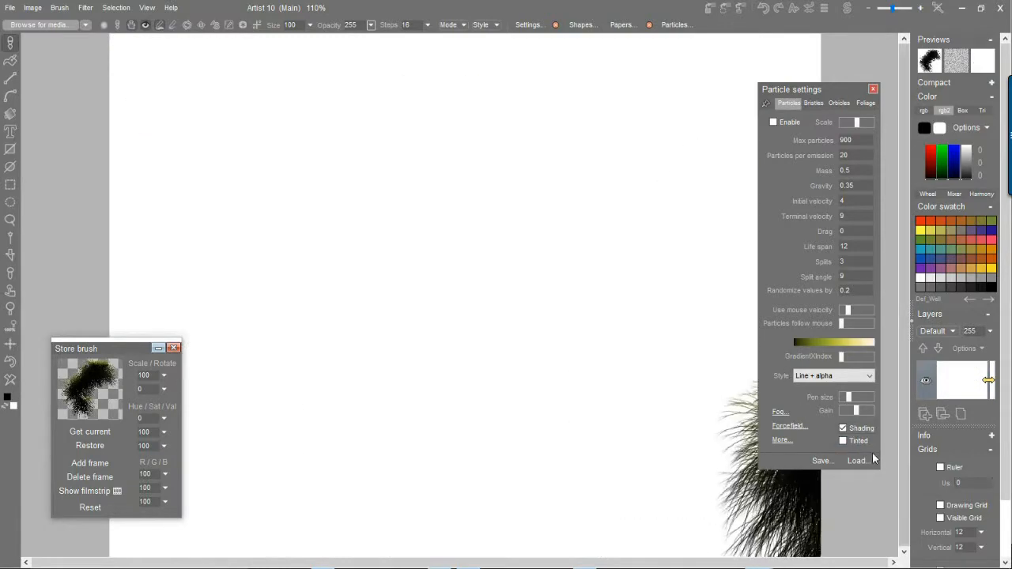
Step: Load the 'shrinking lines' branch preset from the particle preset list
{"action": "left_click", "coordinate": [856, 460]}
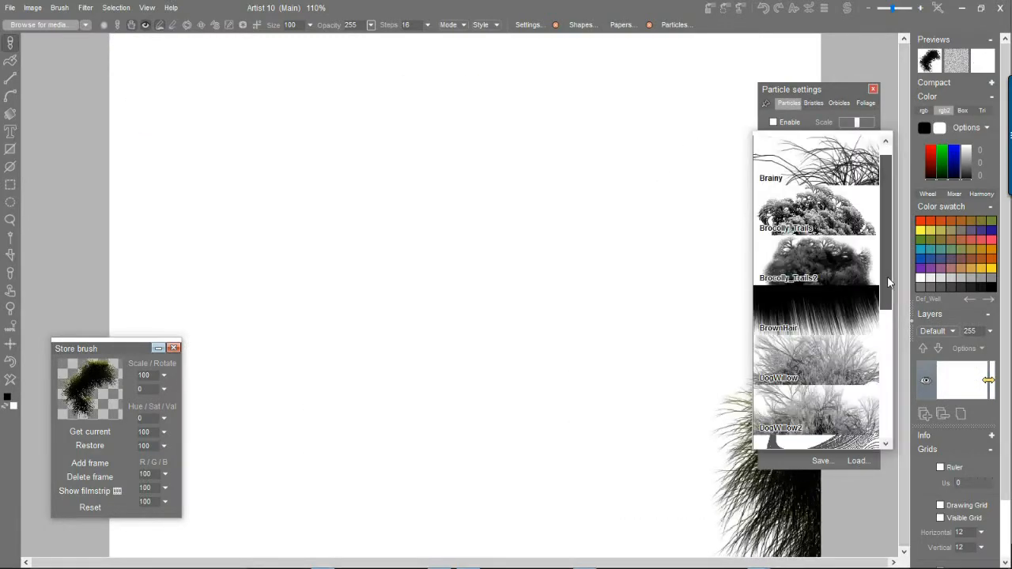
{"action": "scroll", "scroll_direction": "down", "scroll_amount": 3}
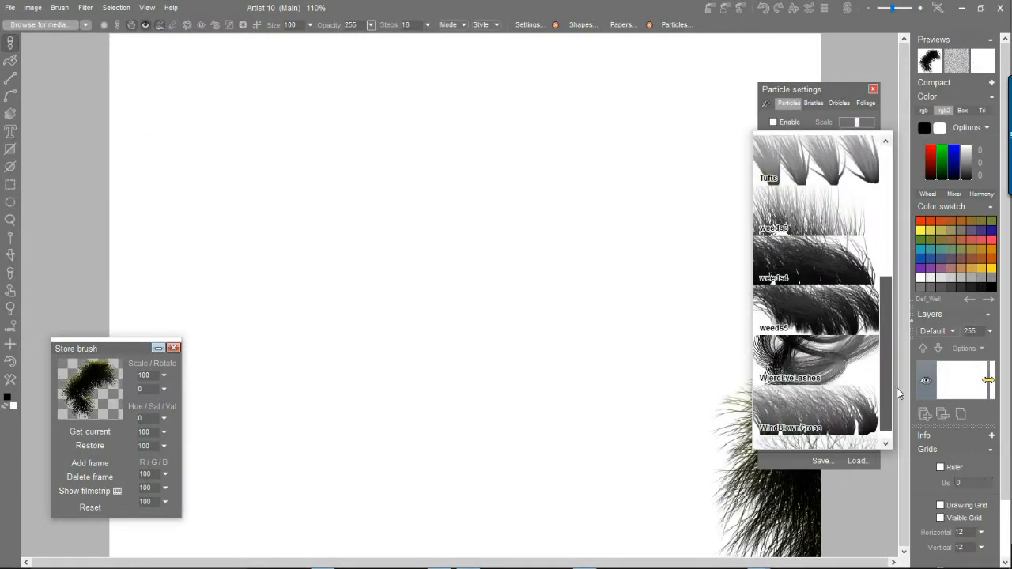
{"action": "scroll", "scroll_direction": "down", "scroll_amount": 3}
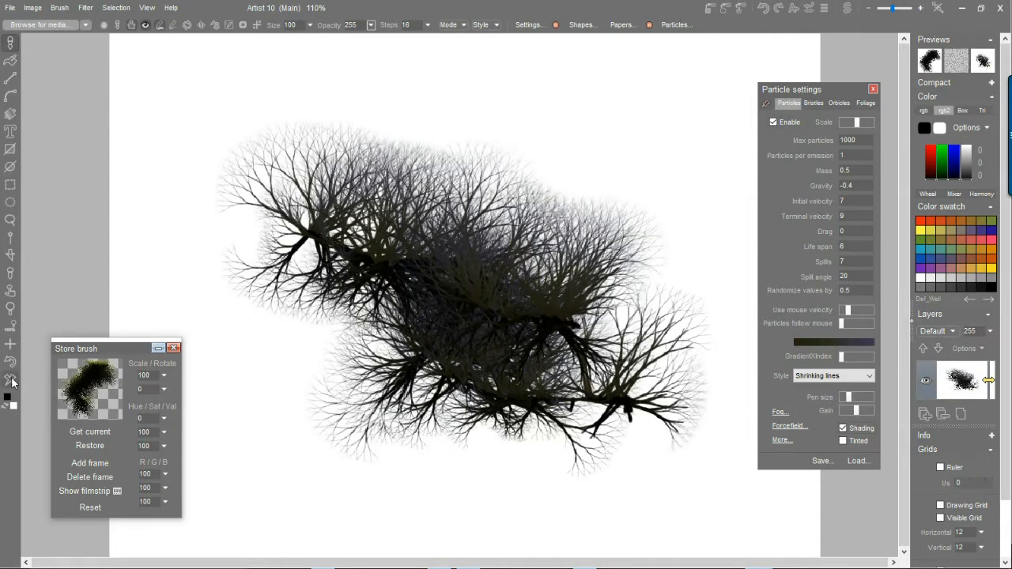
Step: Keep Shrinking lines for a branch clump, then set Style to Shrinking lines + alpha
{"action": "left_click", "coordinate": [831, 376]}
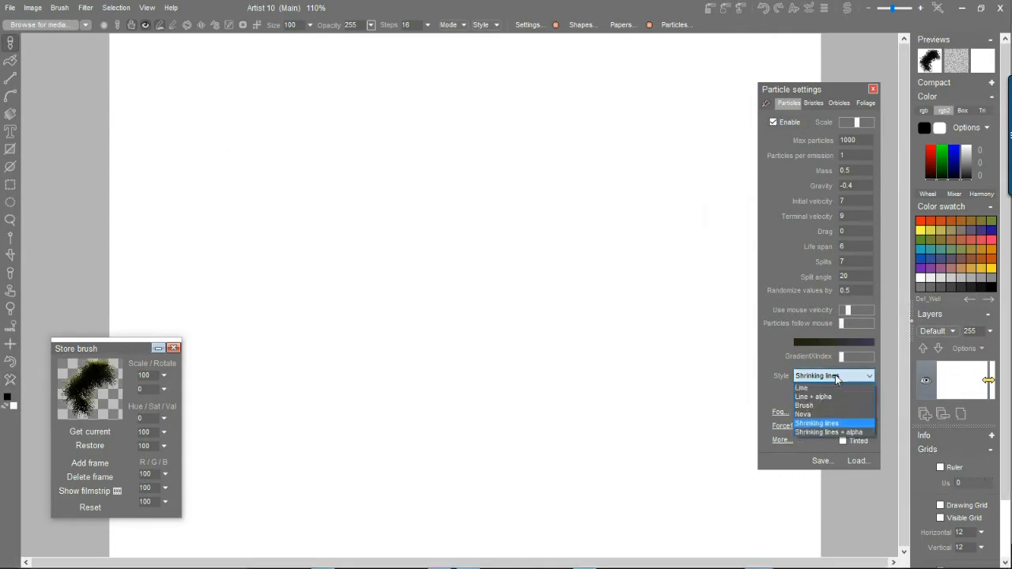
{"action": "left_click", "coordinate": [815, 424]}
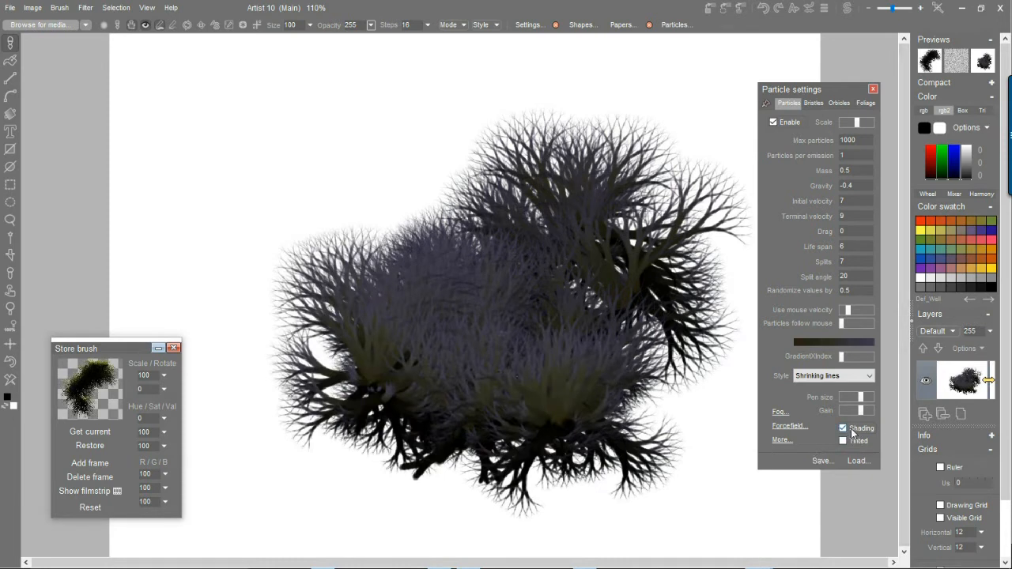
{"action": "left_click", "coordinate": [832, 375]}
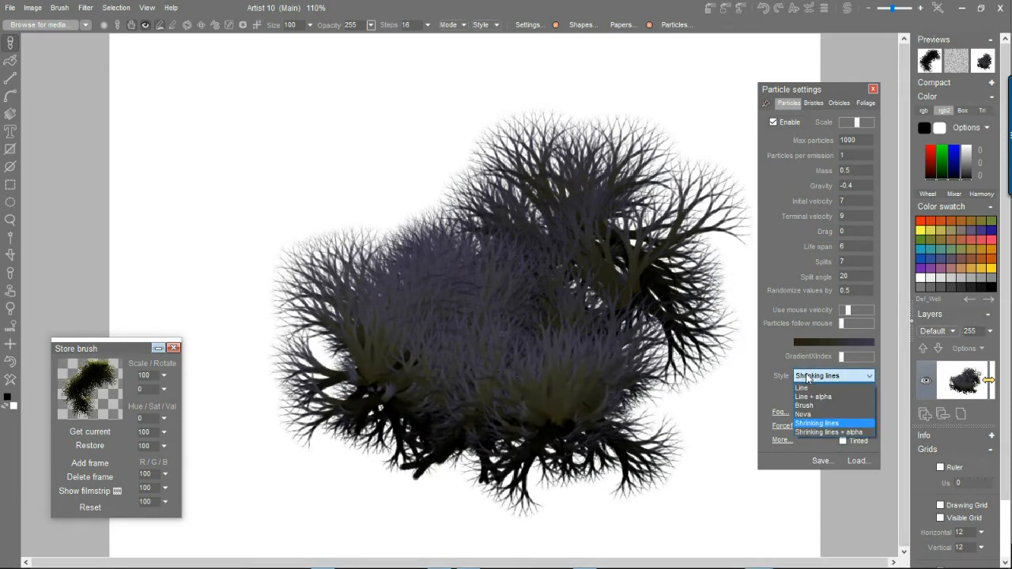
{"action": "mouse_move", "coordinate": [825, 433]}
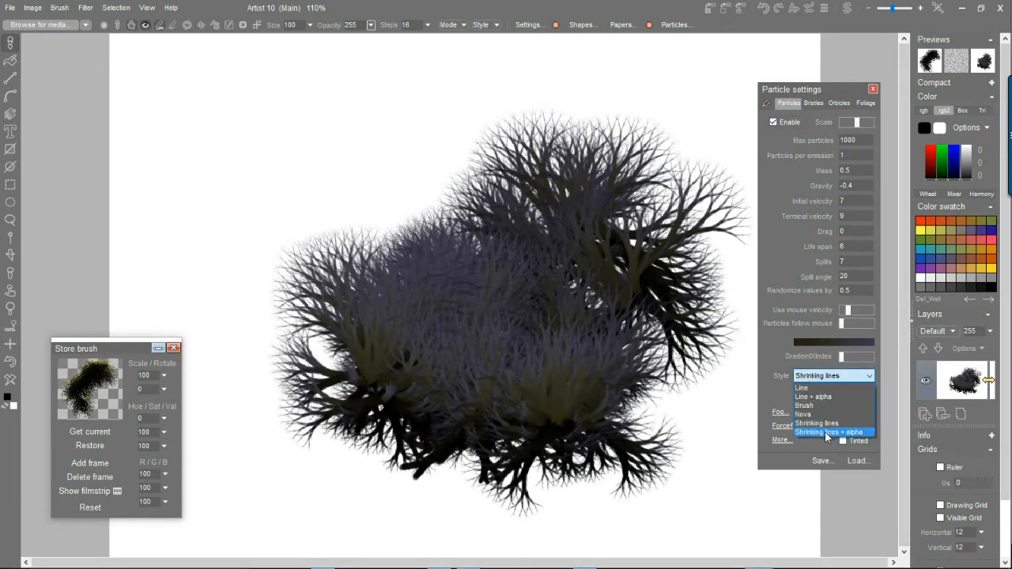
{"action": "left_click", "coordinate": [828, 433]}
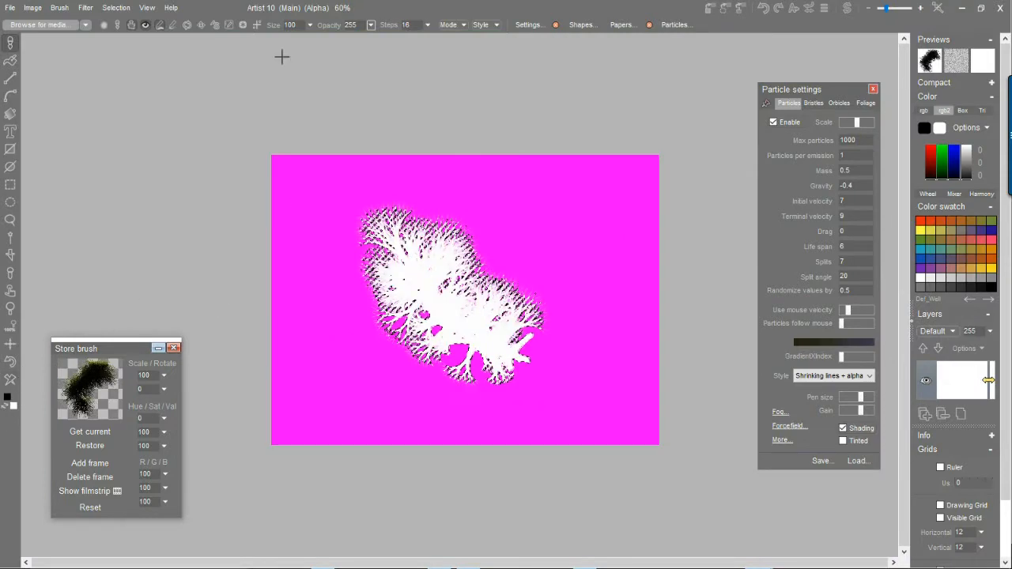
Step: Clear the current selection via Selection > Clear selection before painting the branch ring
{"action": "left_click", "coordinate": [117, 7]}
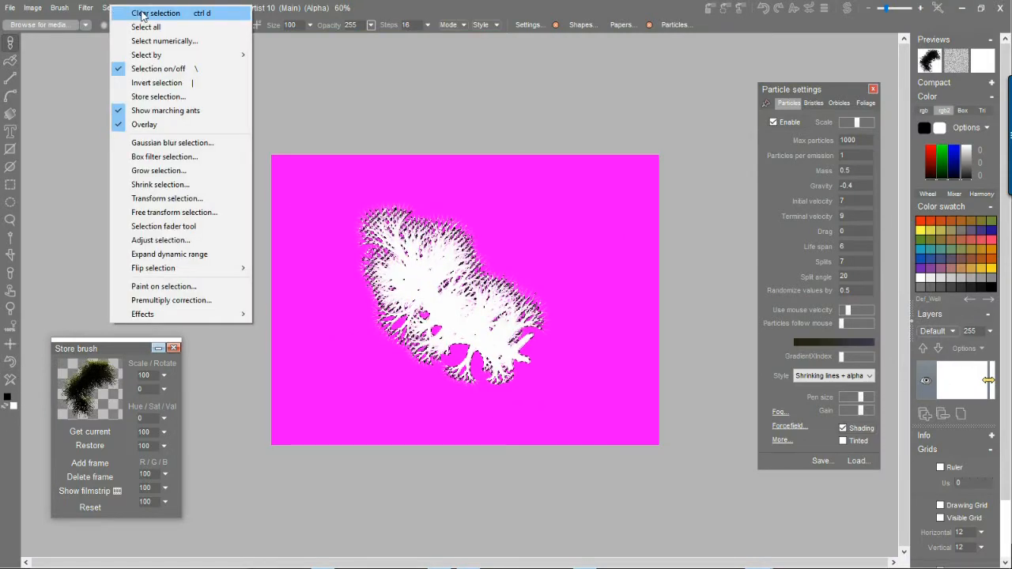
{"action": "left_click", "coordinate": [155, 12]}
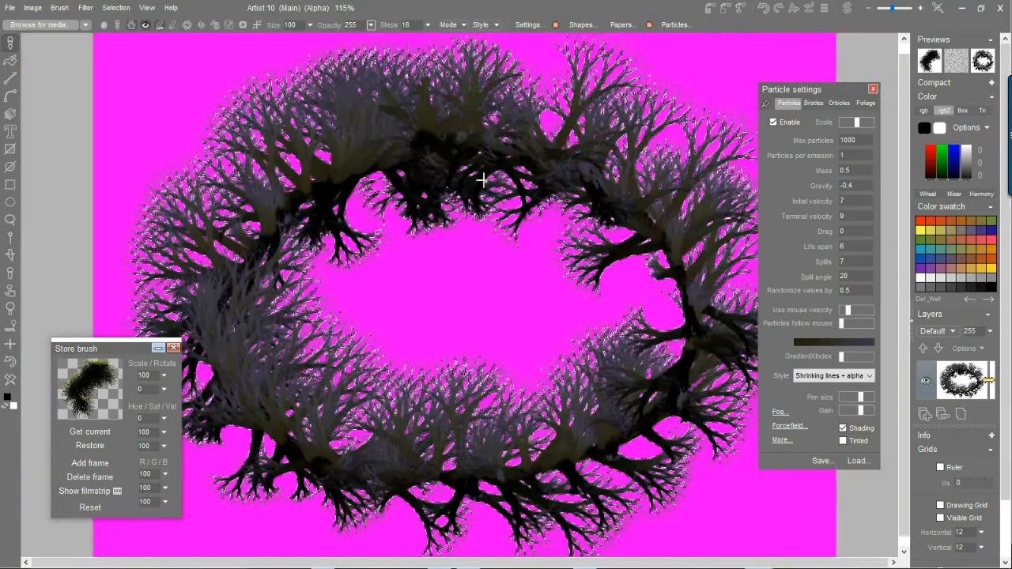
Step: Hide the alpha view and clear the image behind the branch ring to black
{"action": "left_click", "coordinate": [32, 6]}
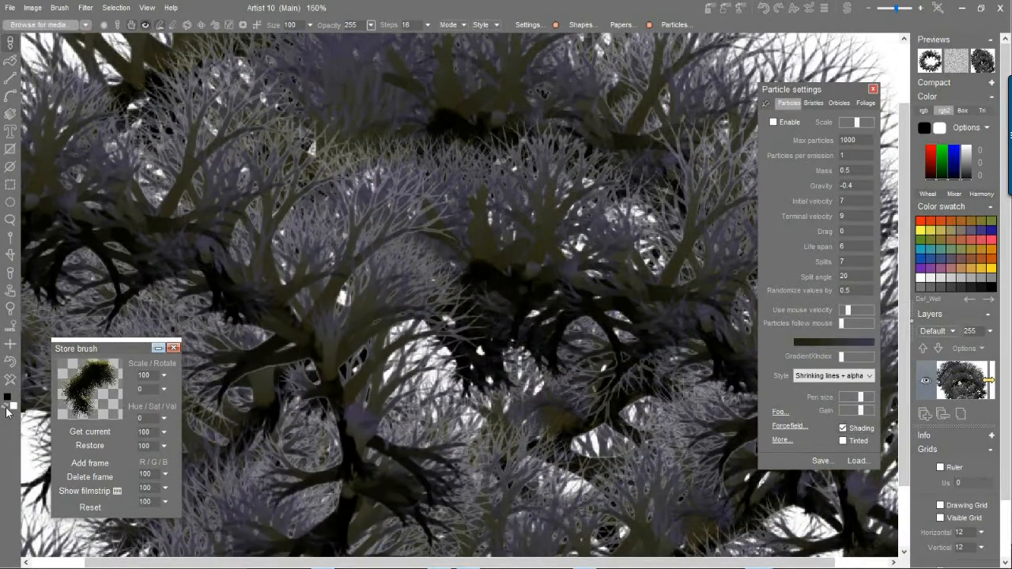
{"action": "right_click", "coordinate": [88, 387]}
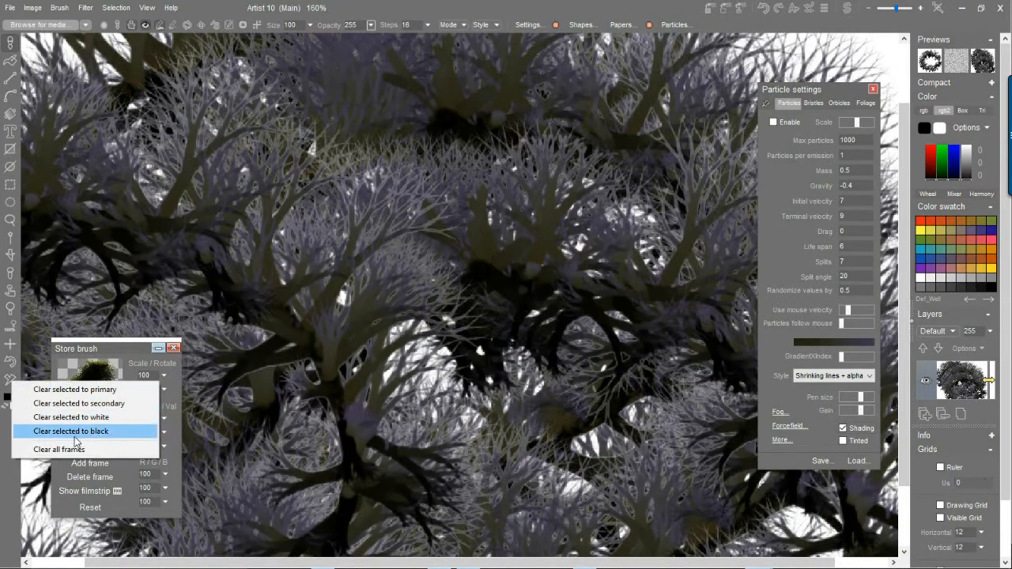
{"action": "left_click", "coordinate": [71, 430]}
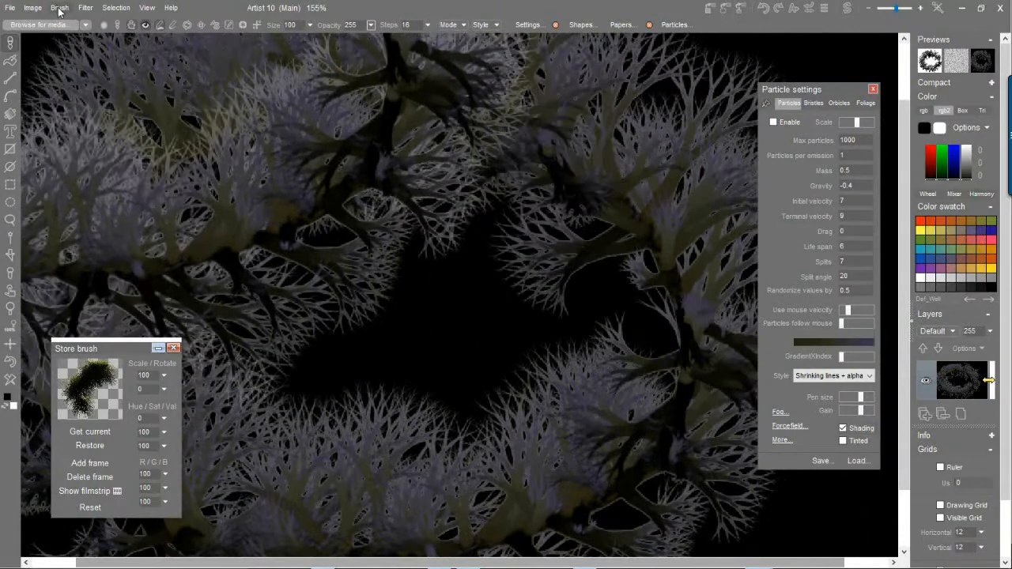
Step: Run Brush > Premultiply correction and choose the background colour to correct the branch brush against
{"action": "left_click", "coordinate": [60, 7]}
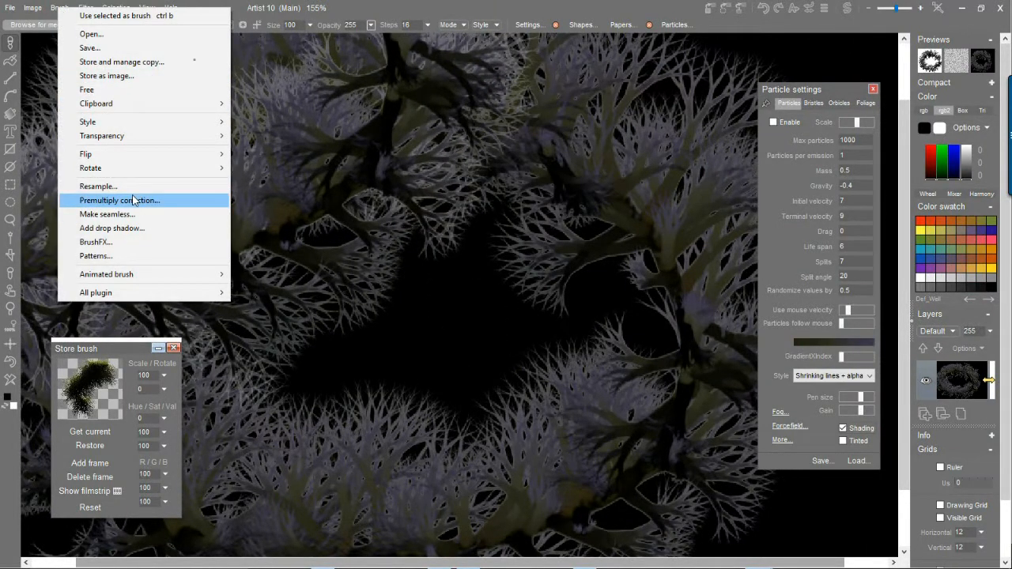
{"action": "left_click", "coordinate": [120, 199]}
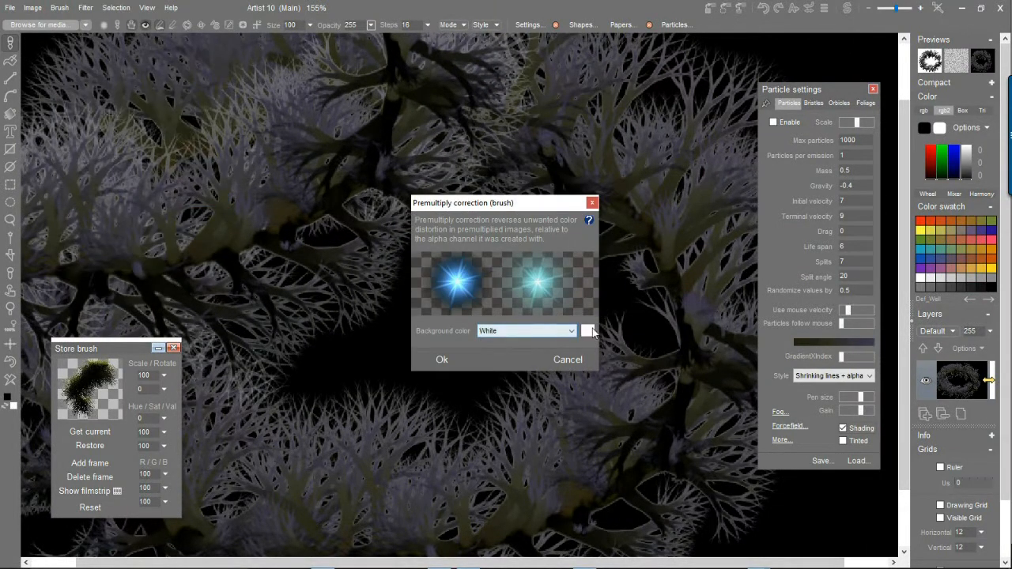
{"action": "left_click", "coordinate": [525, 330]}
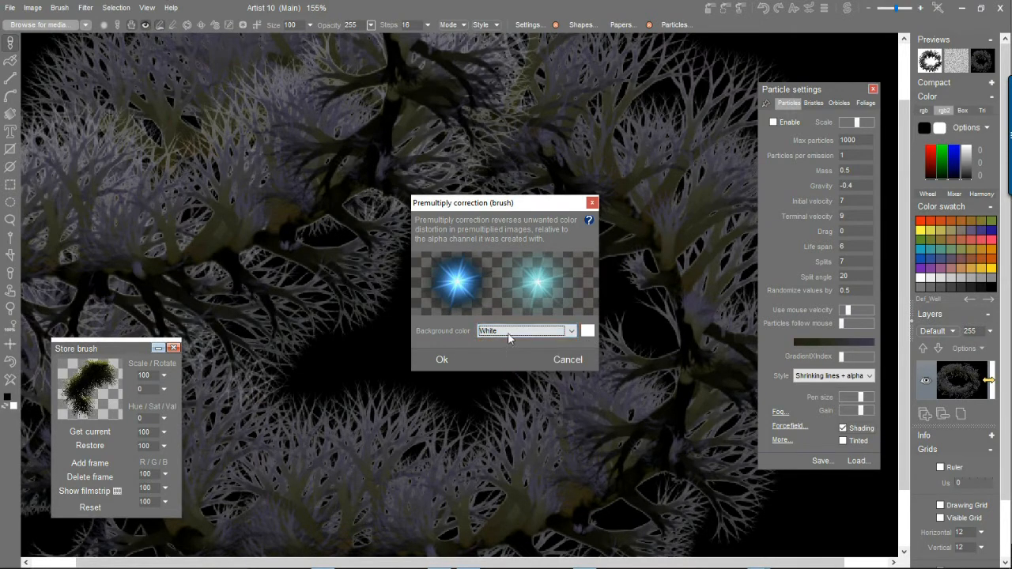
{"action": "left_click", "coordinate": [524, 331]}
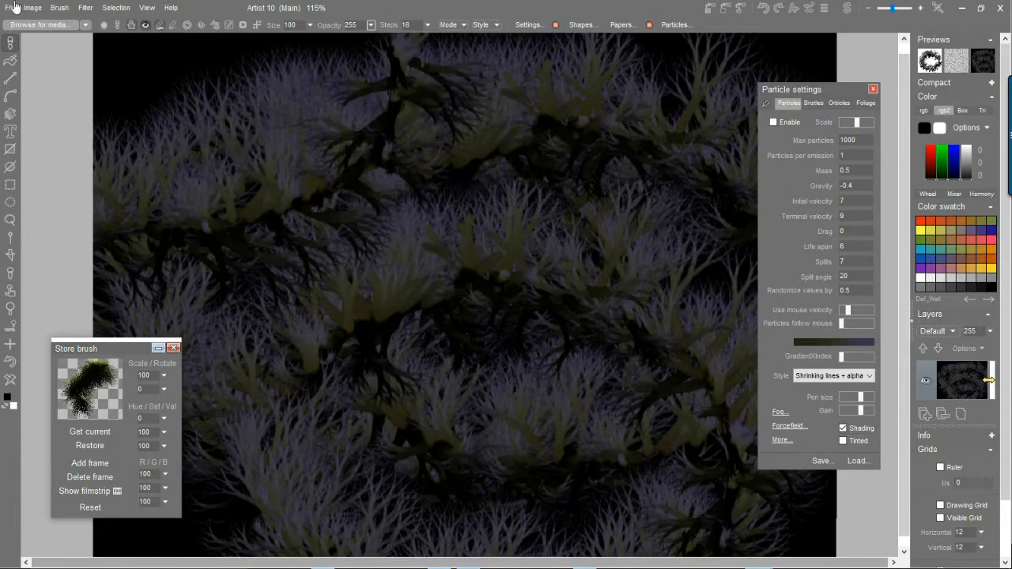
Step: Store a copy of the branch-ring brush, then reach for the File menu
{"action": "left_click", "coordinate": [32, 7]}
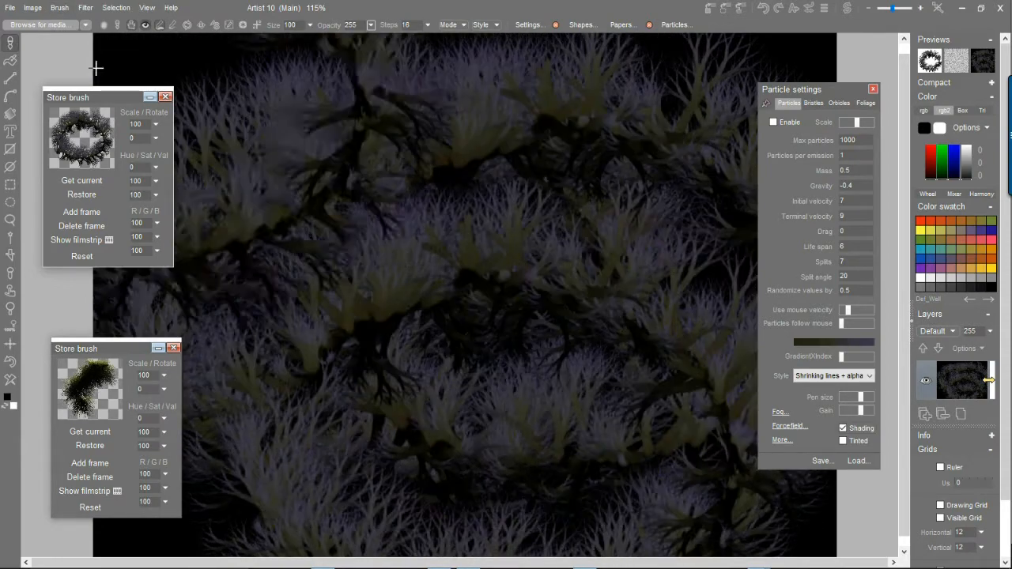
{"action": "left_click", "coordinate": [11, 7]}
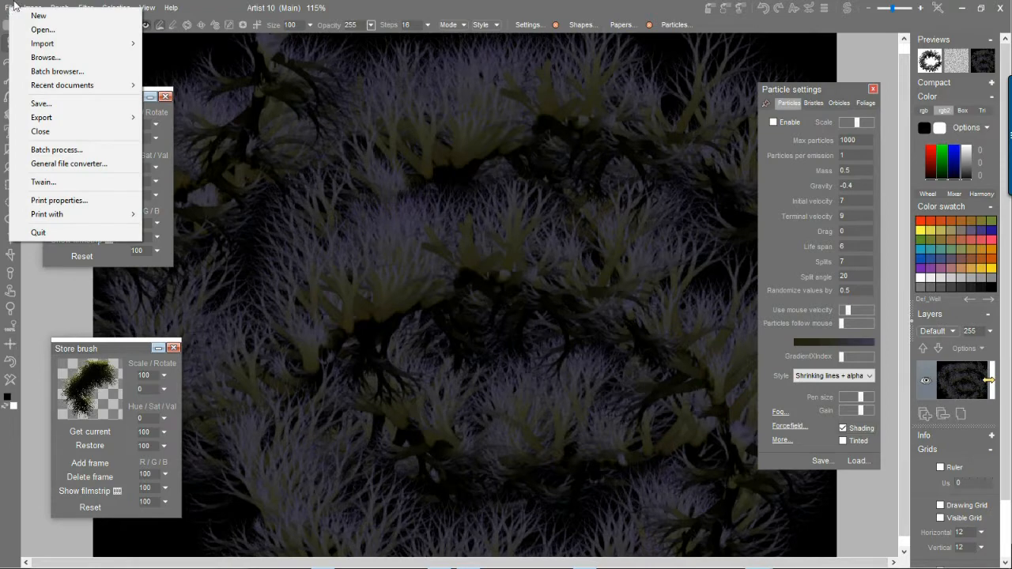
Step: Bring up the brush commands to start a new white image for the foliage tree
{"action": "left_click", "coordinate": [57, 6]}
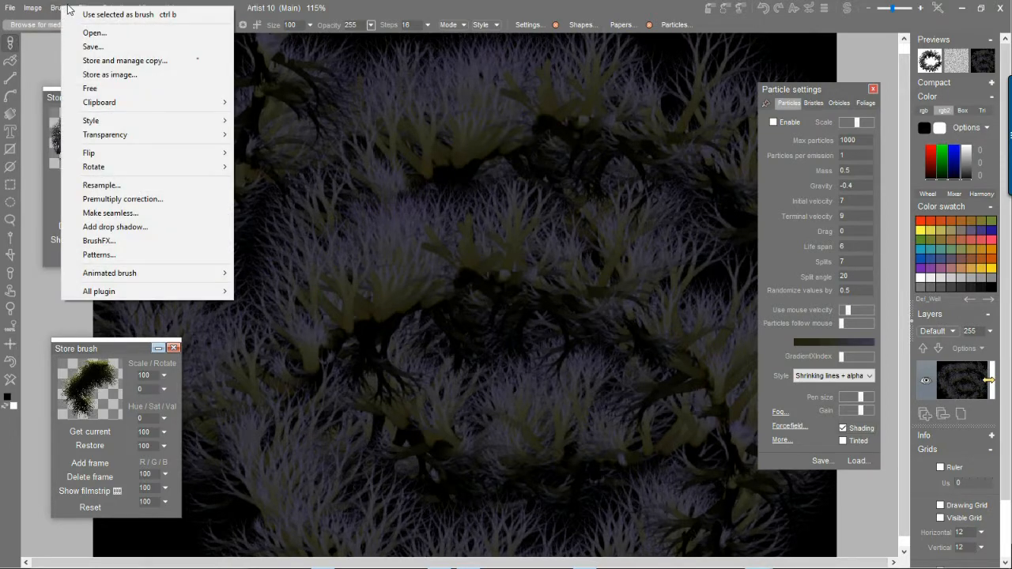
{"action": "mouse_move", "coordinate": [94, 32]}
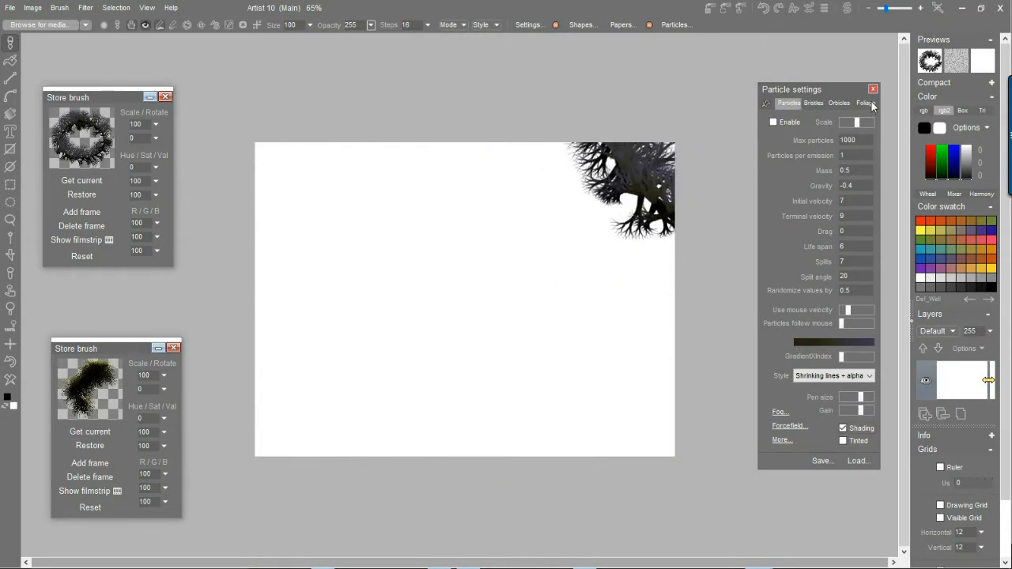
Step: Enable the Foliage tab and browse the media categories through Particles and Orbicles to Foliage
{"action": "left_click", "coordinate": [866, 103]}
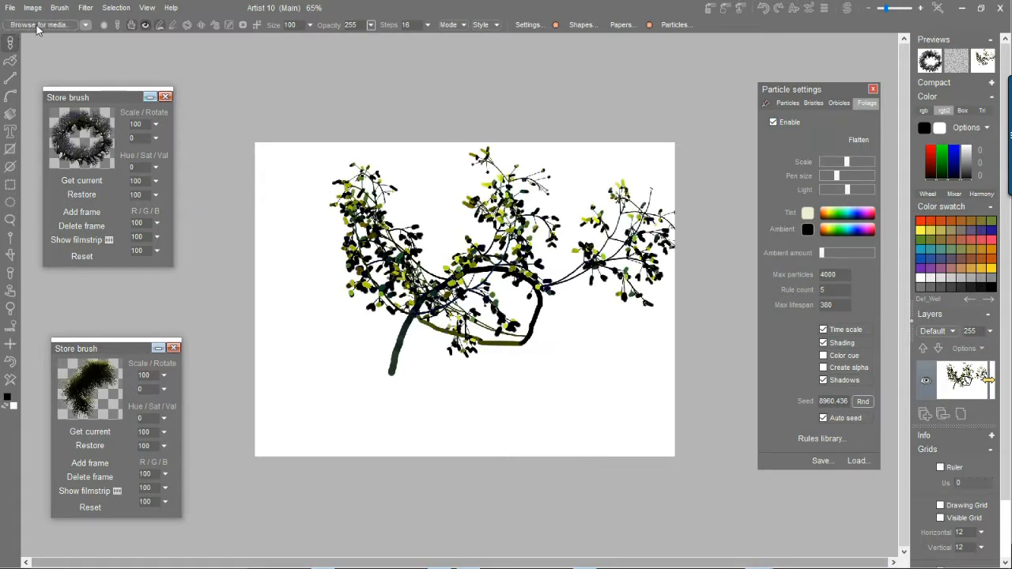
{"action": "left_click", "coordinate": [37, 25]}
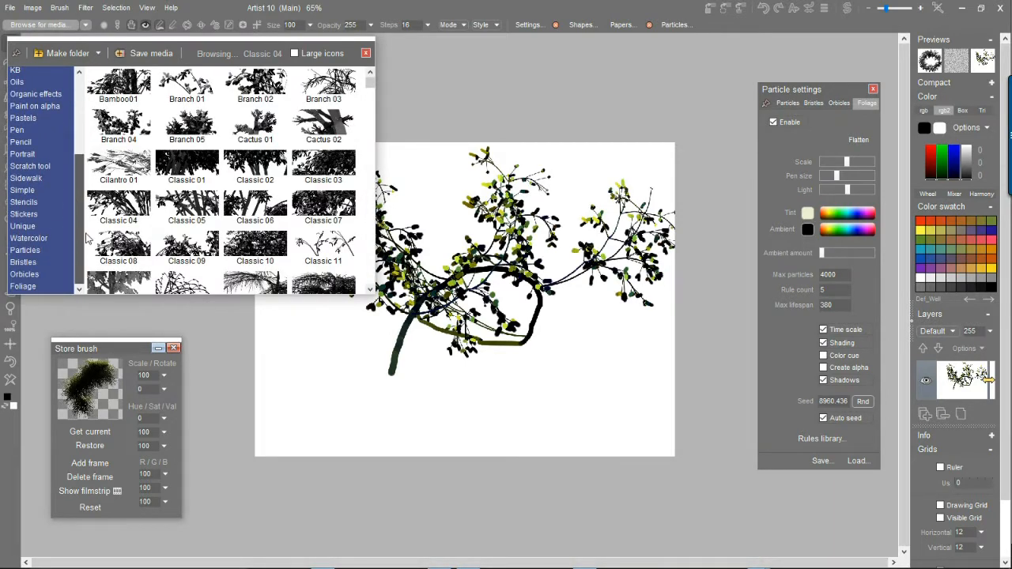
{"action": "left_click", "coordinate": [26, 250]}
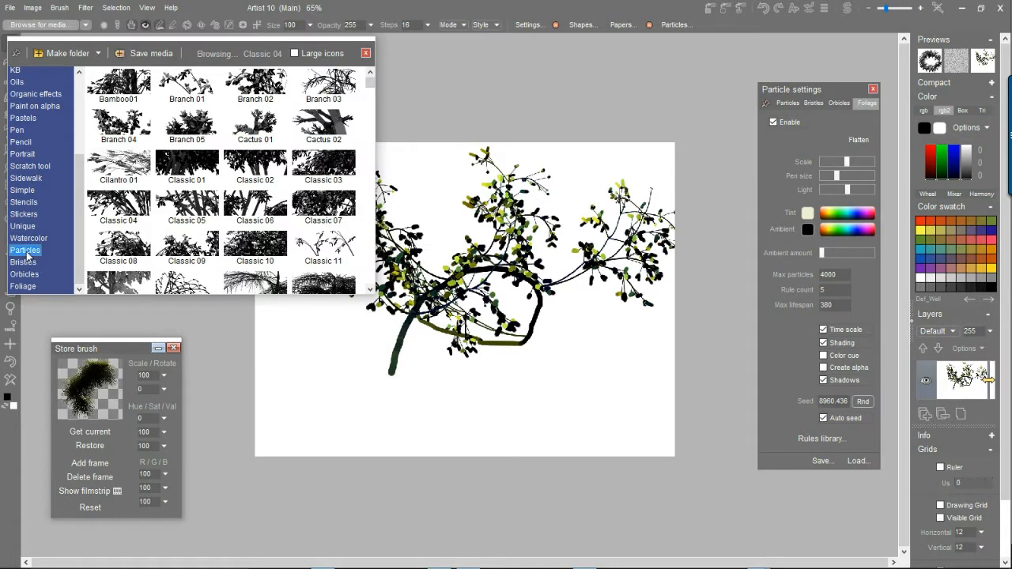
{"action": "left_click", "coordinate": [26, 275]}
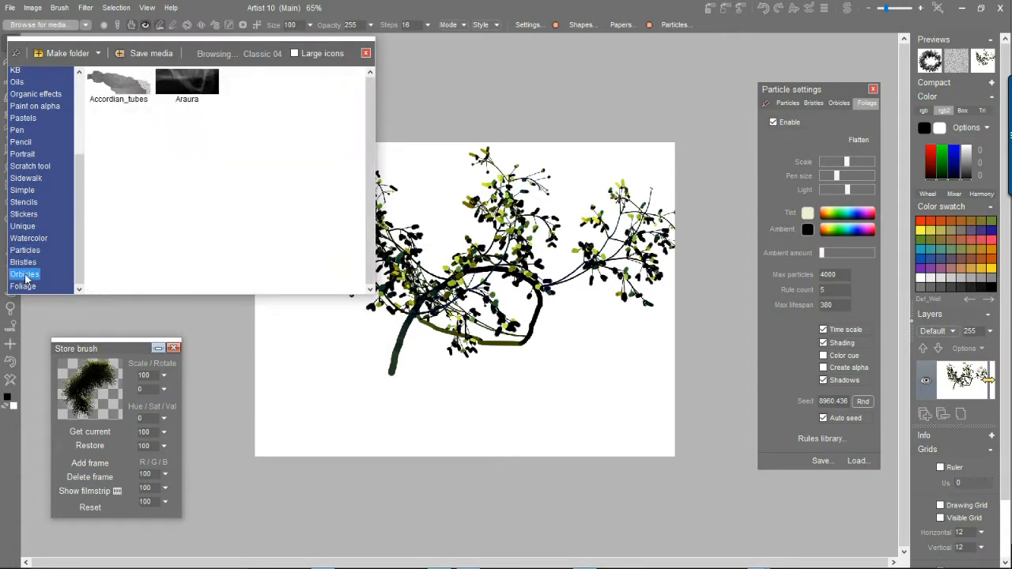
{"action": "left_click", "coordinate": [24, 286]}
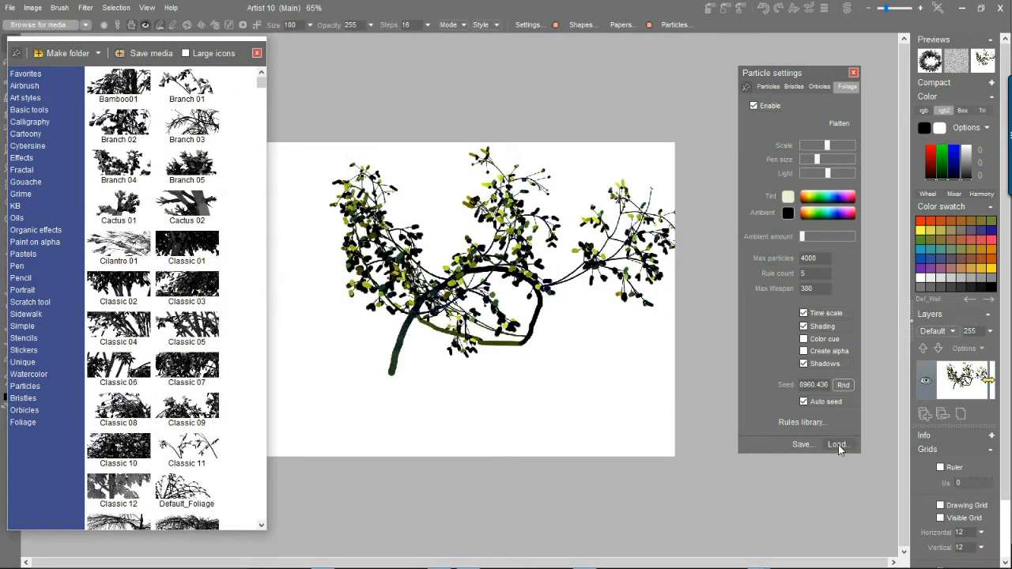
Step: Check the saved foliage Load presets without loading one, then clear the canvas
{"action": "left_click", "coordinate": [834, 443]}
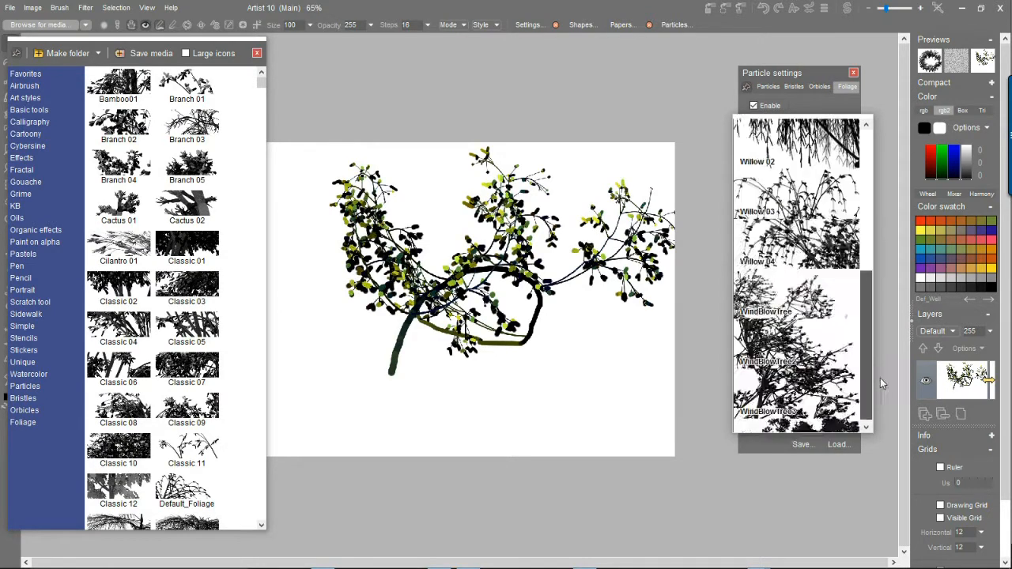
{"action": "left_click", "coordinate": [847, 85]}
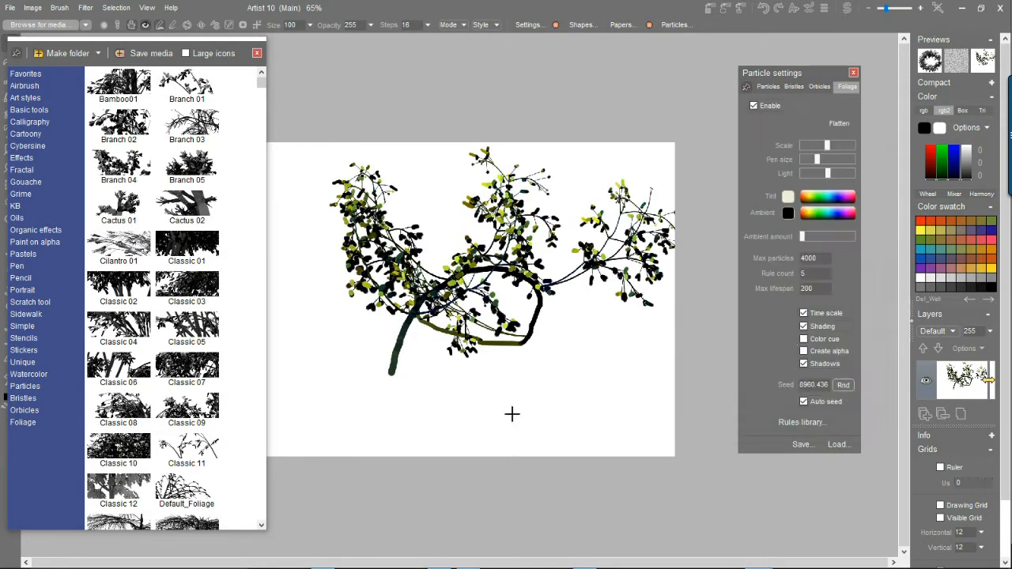
{"action": "left_click", "coordinate": [842, 384]}
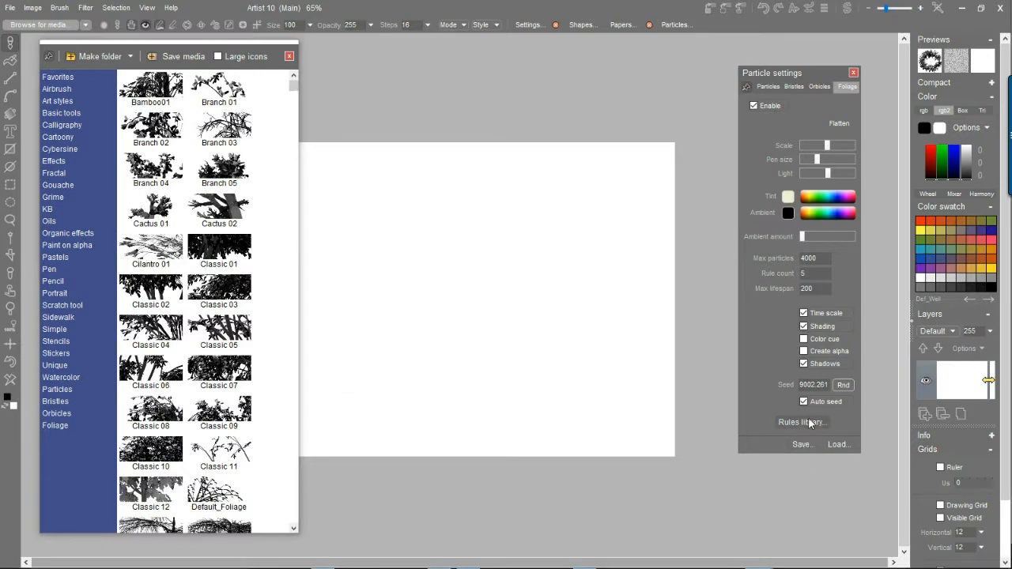
Step: Review the foliage Rules library and its Split type choices
{"action": "left_click", "coordinate": [802, 422]}
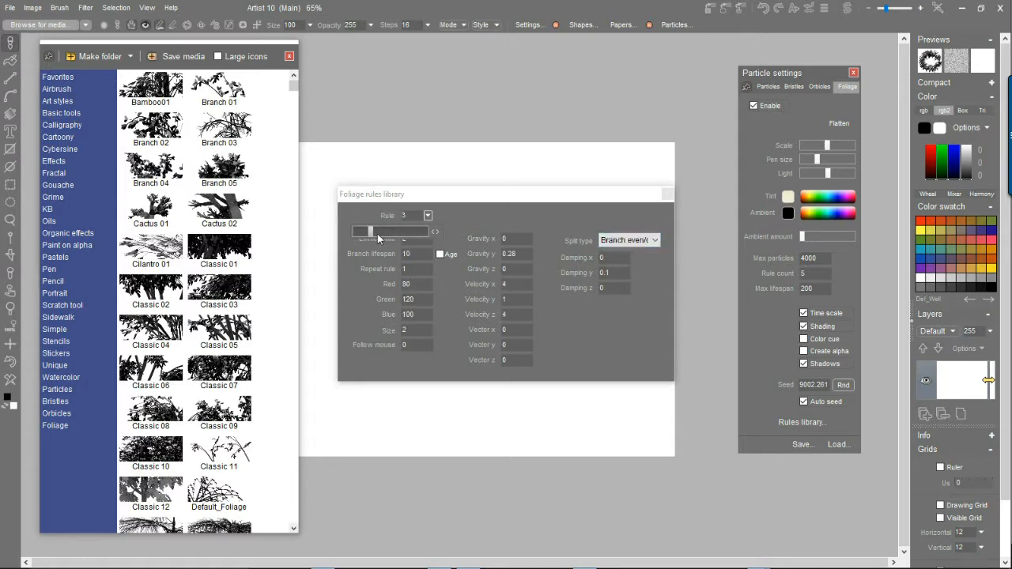
{"action": "left_click", "coordinate": [629, 240]}
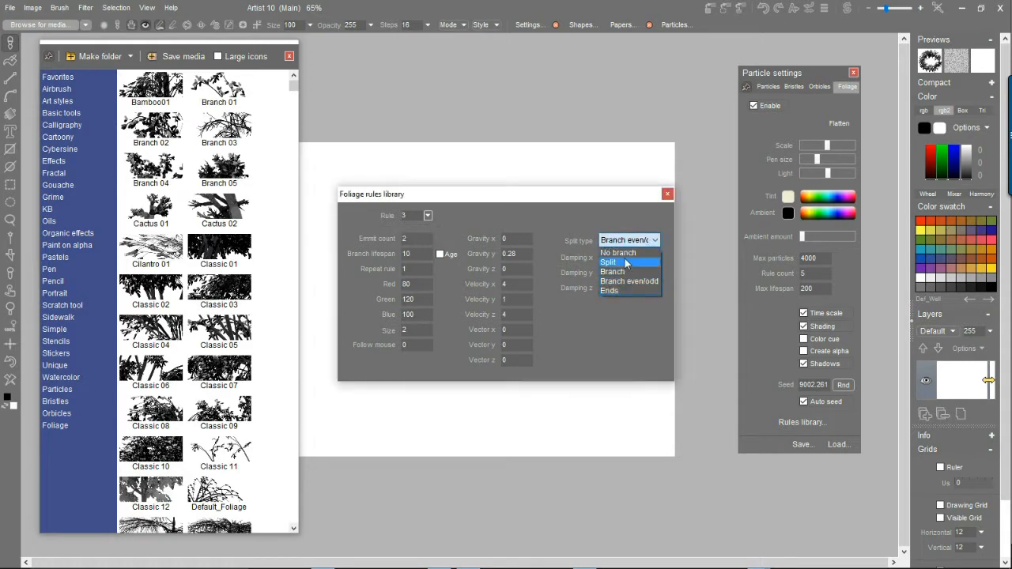
{"action": "mouse_move", "coordinate": [629, 281]}
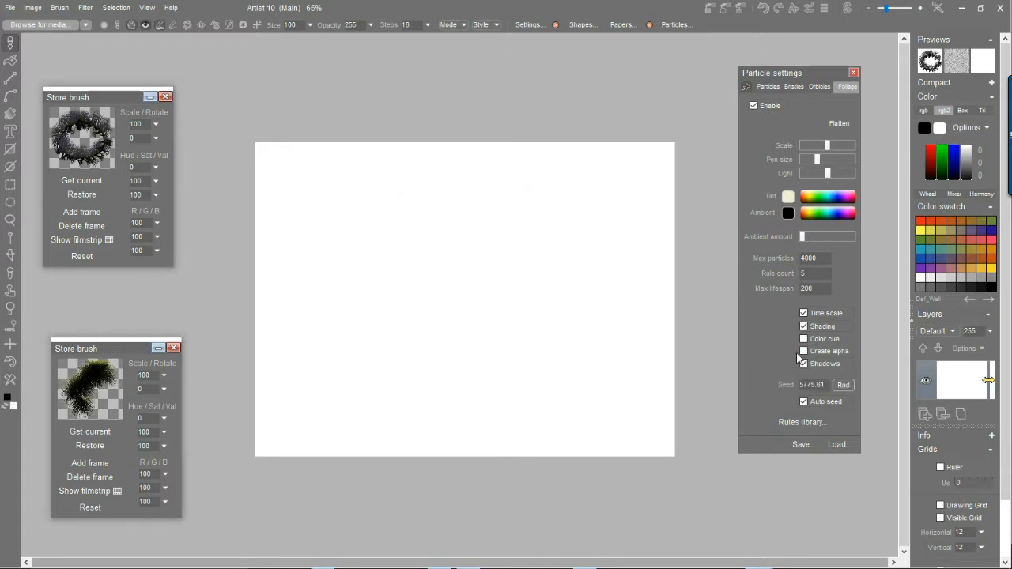
Step: Grow a leafy foliage tree on the white canvas, check the image, then disable foliage painting
{"action": "left_click", "coordinate": [803, 351]}
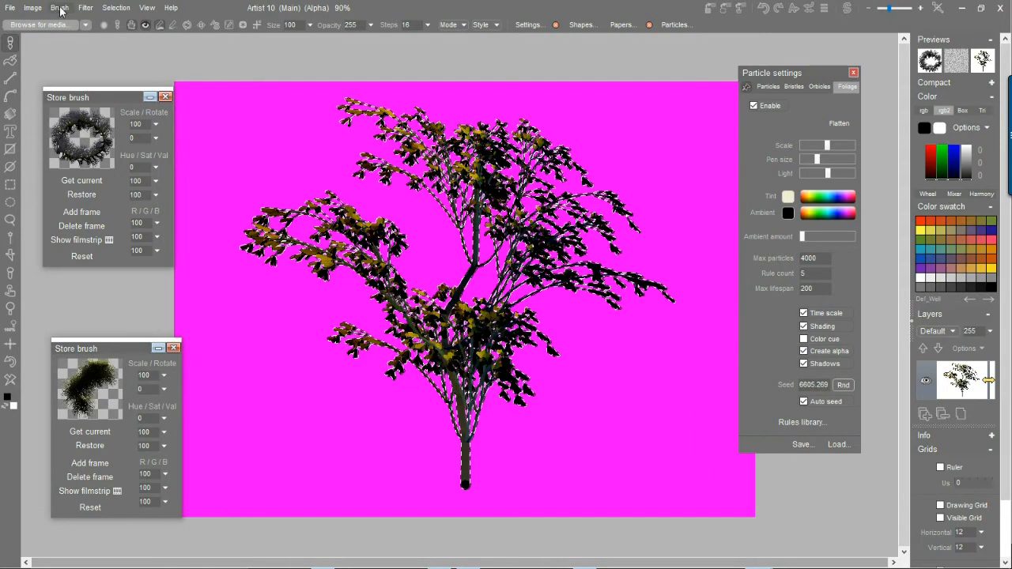
{"action": "left_click", "coordinate": [59, 6]}
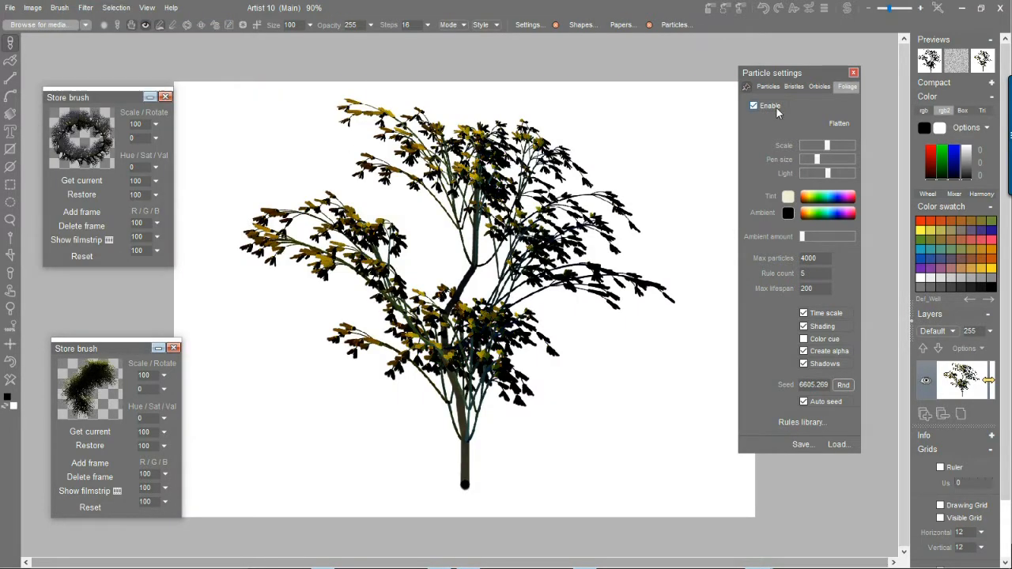
{"action": "left_click", "coordinate": [753, 105]}
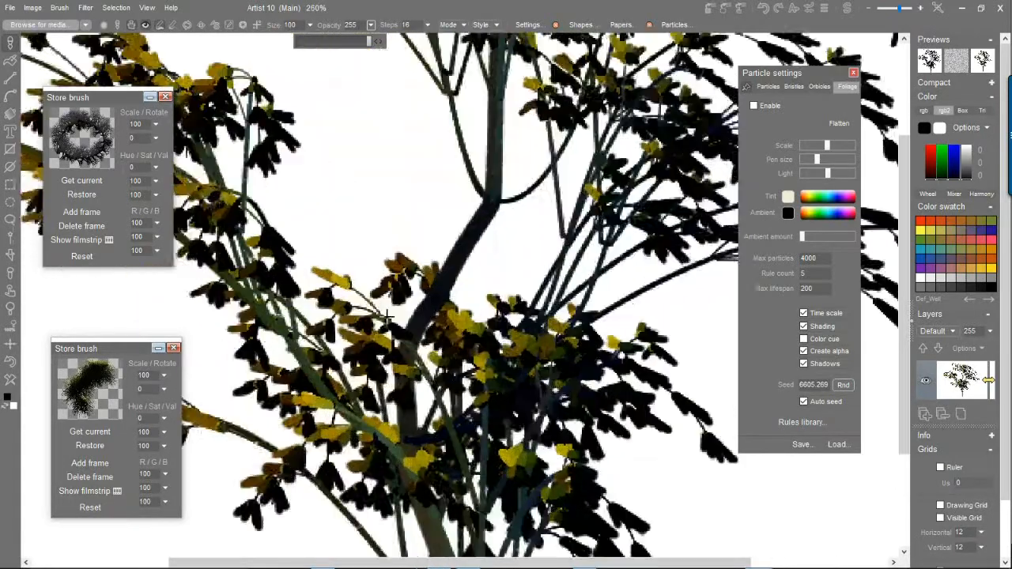
Step: Apply Brush > Premultiply correction to the tree brush against a White background
{"action": "left_click", "coordinate": [31, 6]}
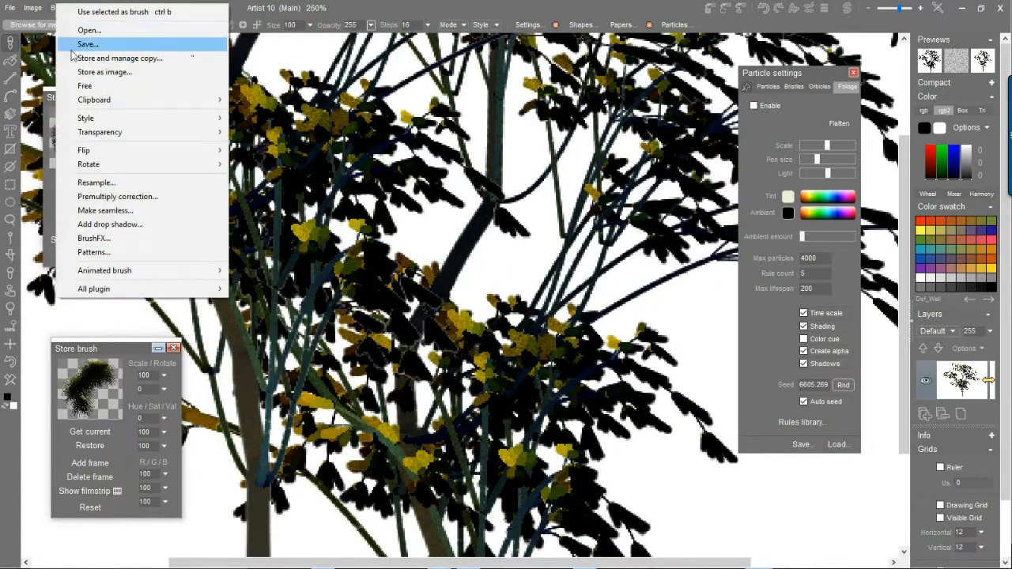
{"action": "left_click", "coordinate": [117, 196]}
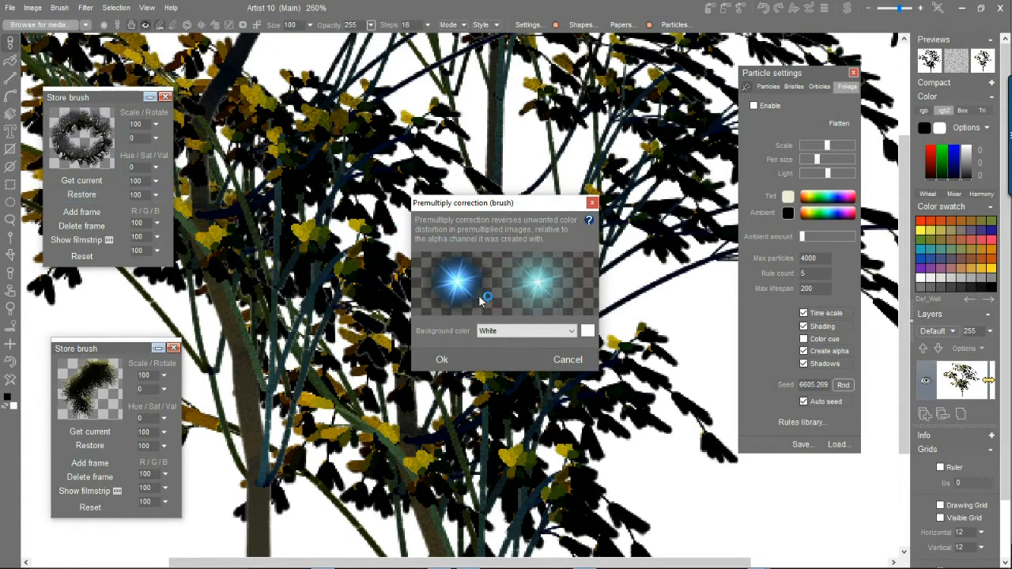
{"action": "left_click", "coordinate": [525, 331]}
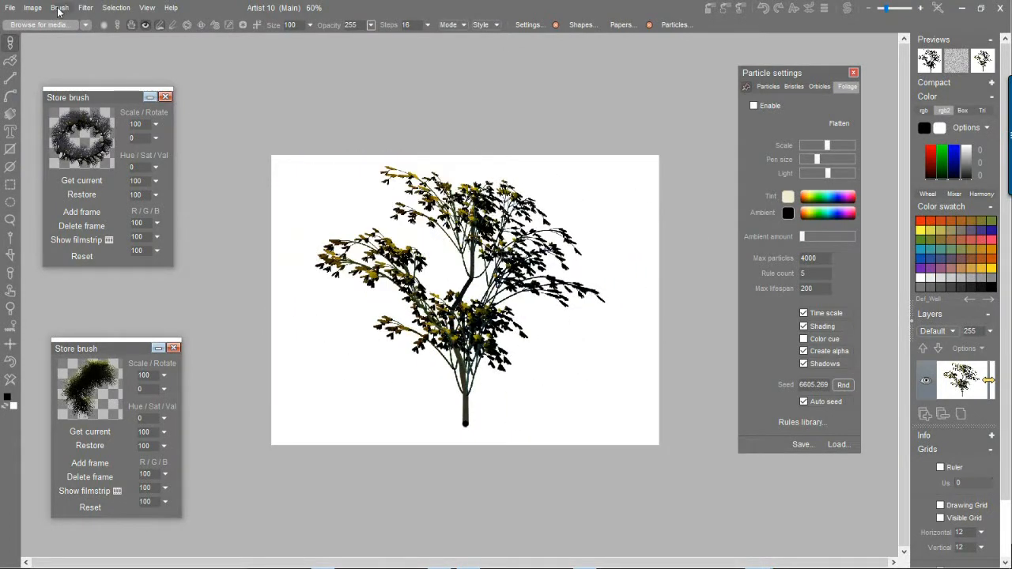
Step: Store a copy of the tree brush, then bring up the Save a brush dialog
{"action": "left_click", "coordinate": [60, 7]}
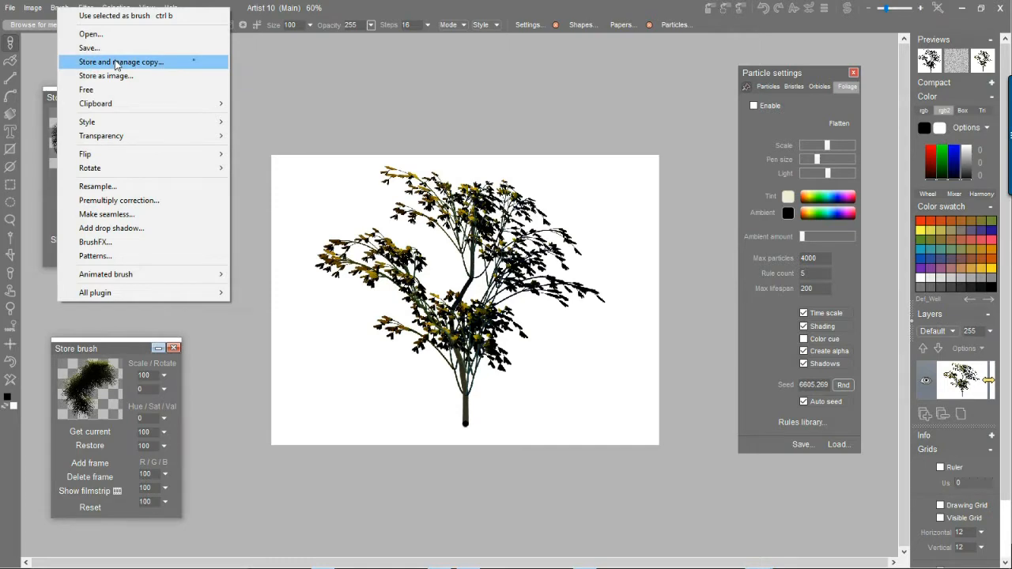
{"action": "left_click", "coordinate": [121, 62]}
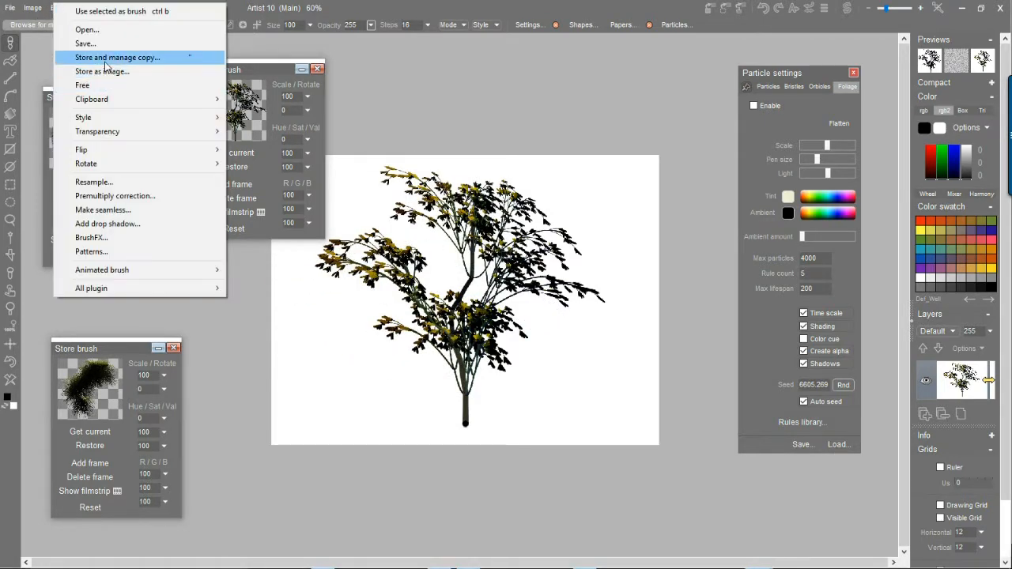
{"action": "mouse_move", "coordinate": [86, 44]}
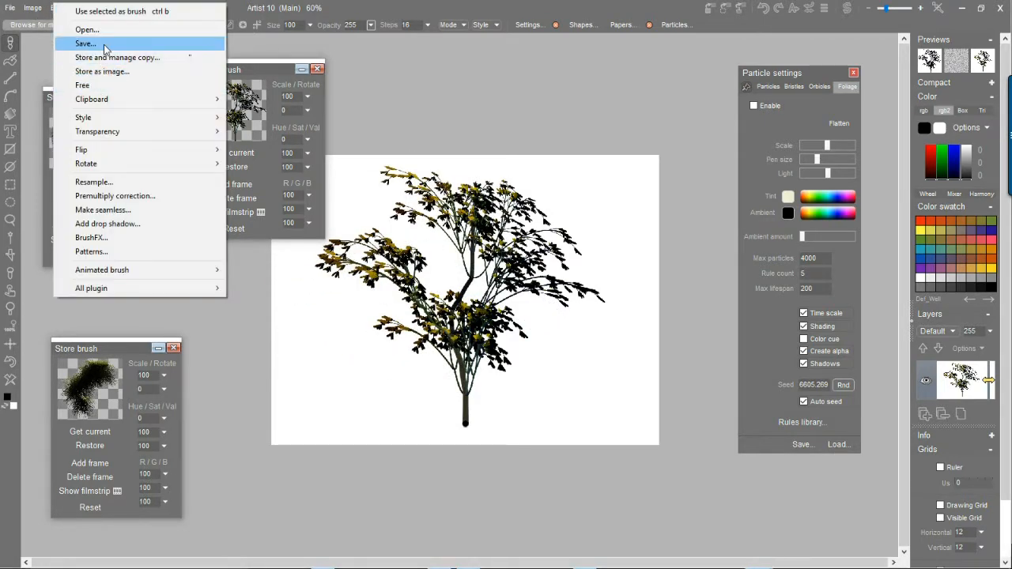
{"action": "left_click", "coordinate": [85, 43]}
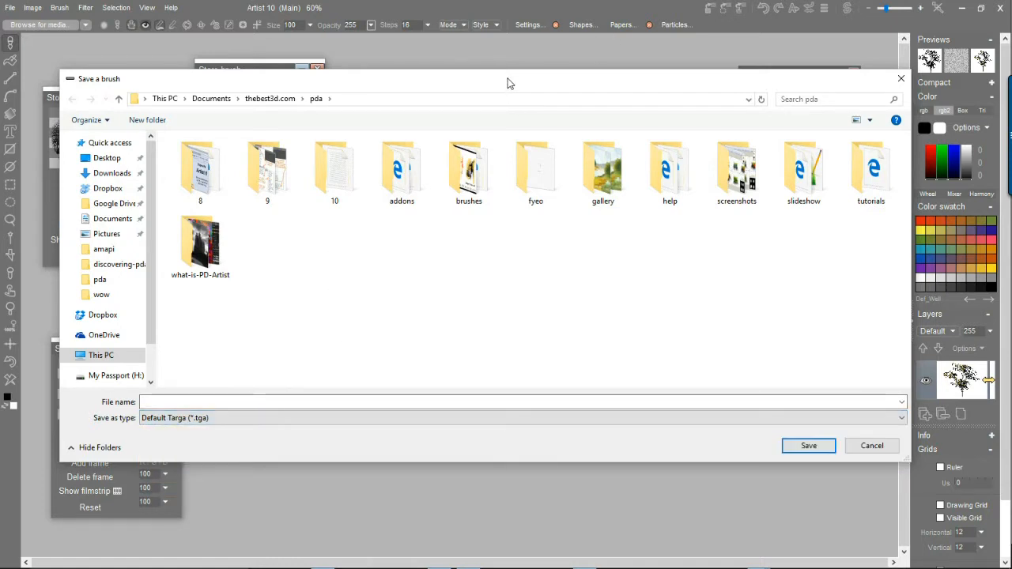
{"action": "mouse_move", "coordinate": [737, 307]}
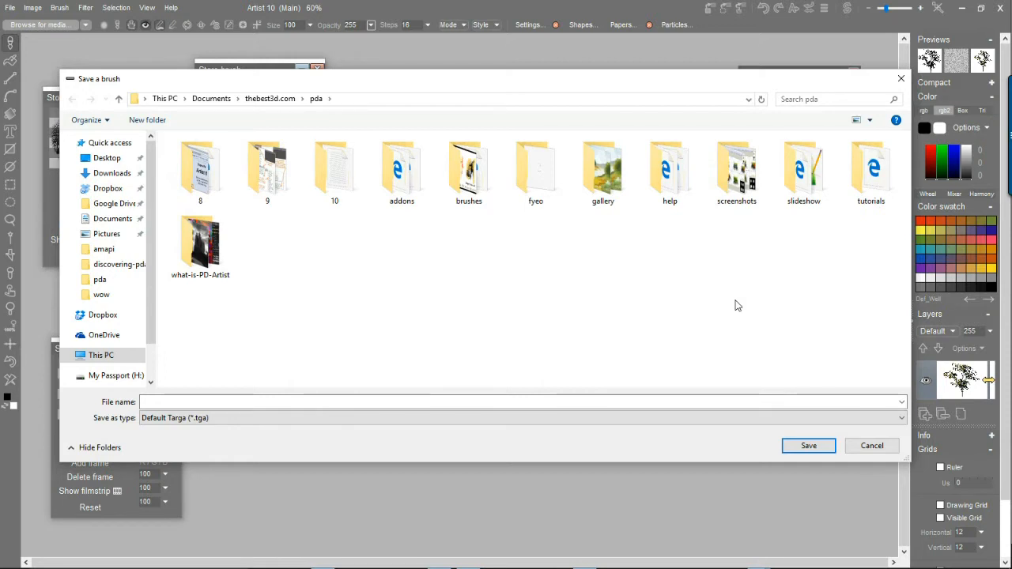
{"action": "mouse_move", "coordinate": [511, 261]}
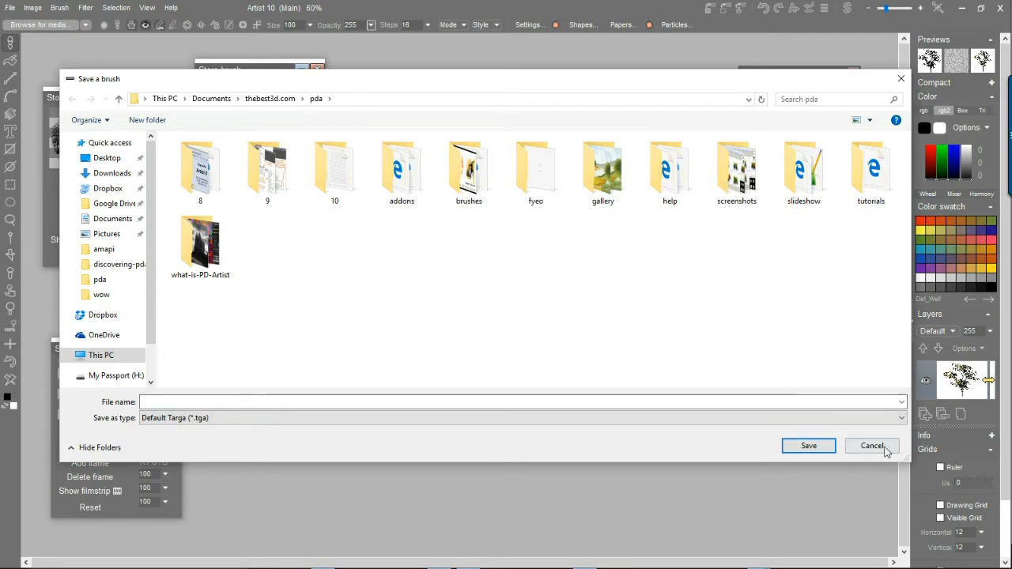
Step: Cancel the Save a brush dialog and return to the general Particles settings
{"action": "left_click", "coordinate": [871, 445]}
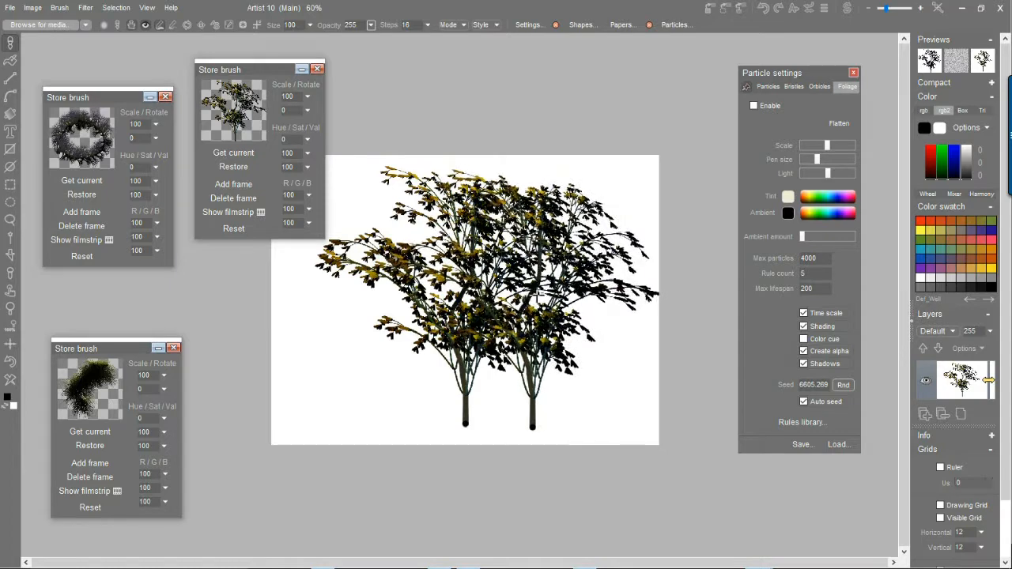
{"action": "left_click", "coordinate": [769, 87]}
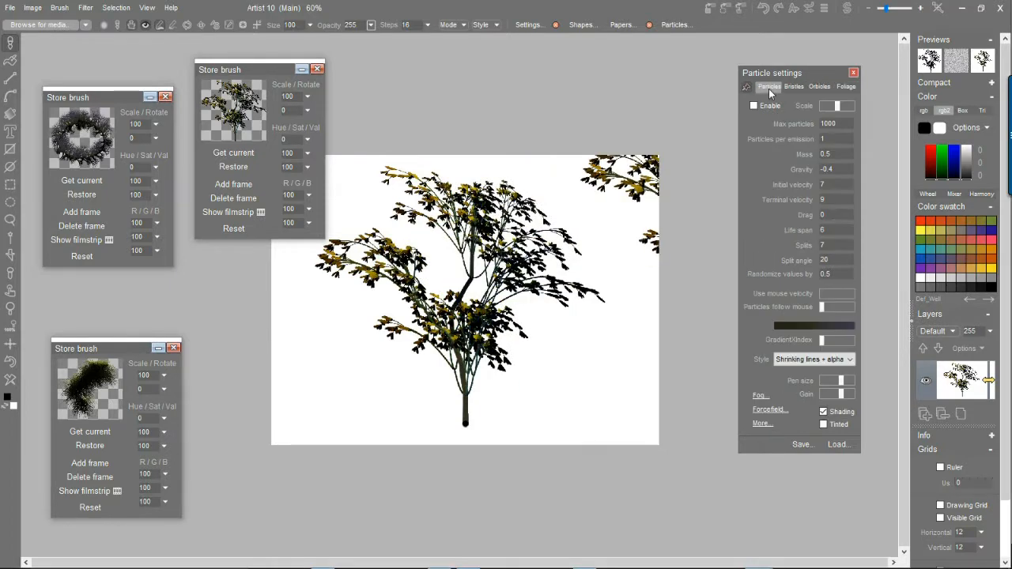